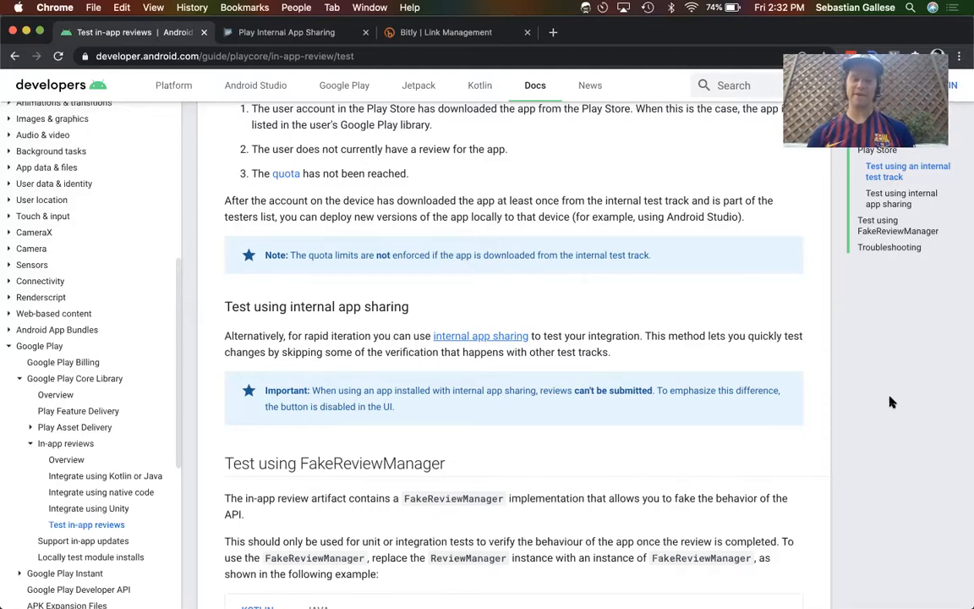
Step: Select ReviewManagerFactory in ReviewFragment's launchInAppRating code, then surface the emulator with Cmd+Tab
{"action": "scroll", "scroll_direction": "up", "scroll_amount": 3}
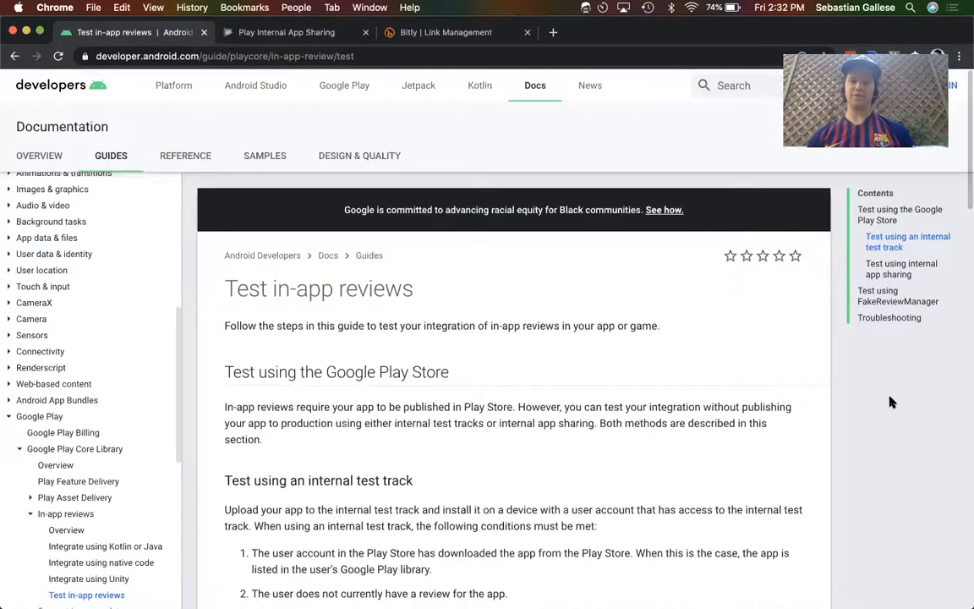
{"action": "mouse_move", "coordinate": [876, 382]}
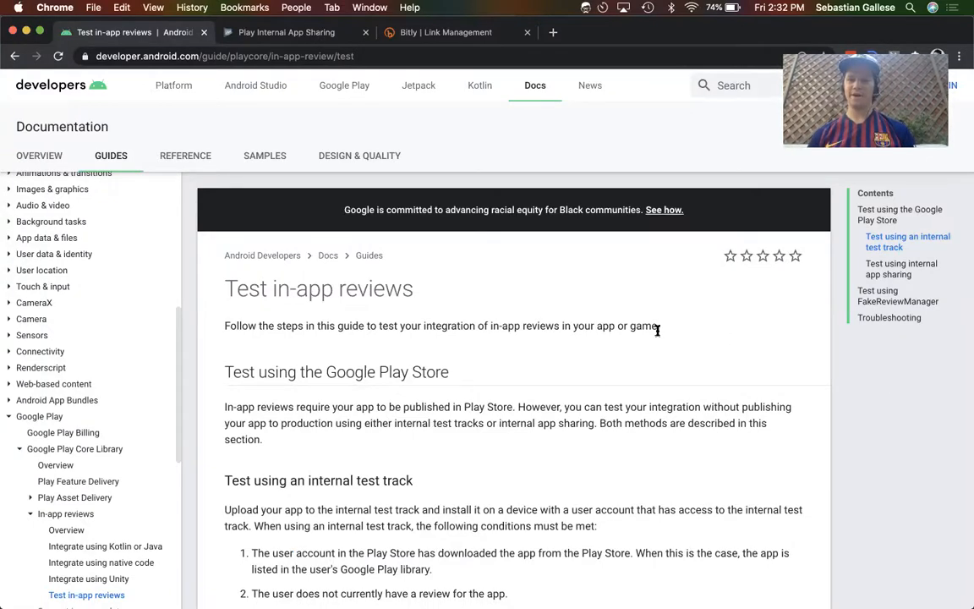
{"action": "scroll", "scroll_direction": "down", "scroll_amount": 3}
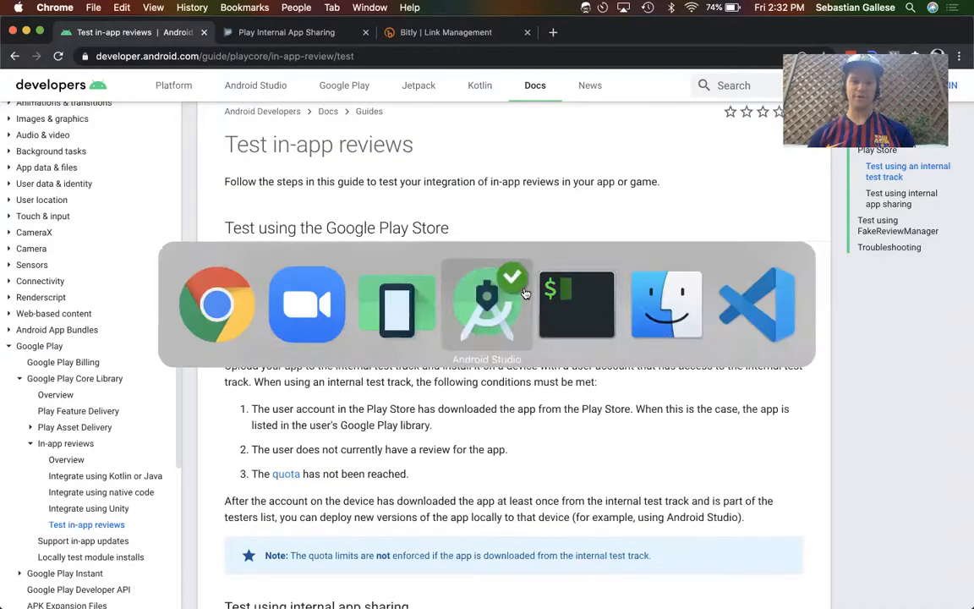
{"action": "left_click", "coordinate": [487, 304]}
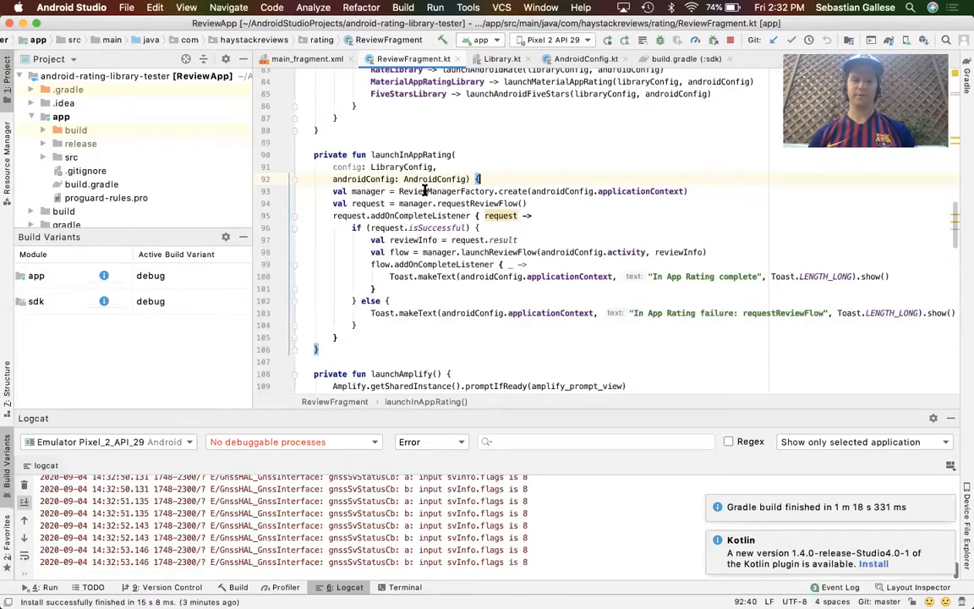
{"action": "double_click", "coordinate": [446, 189]}
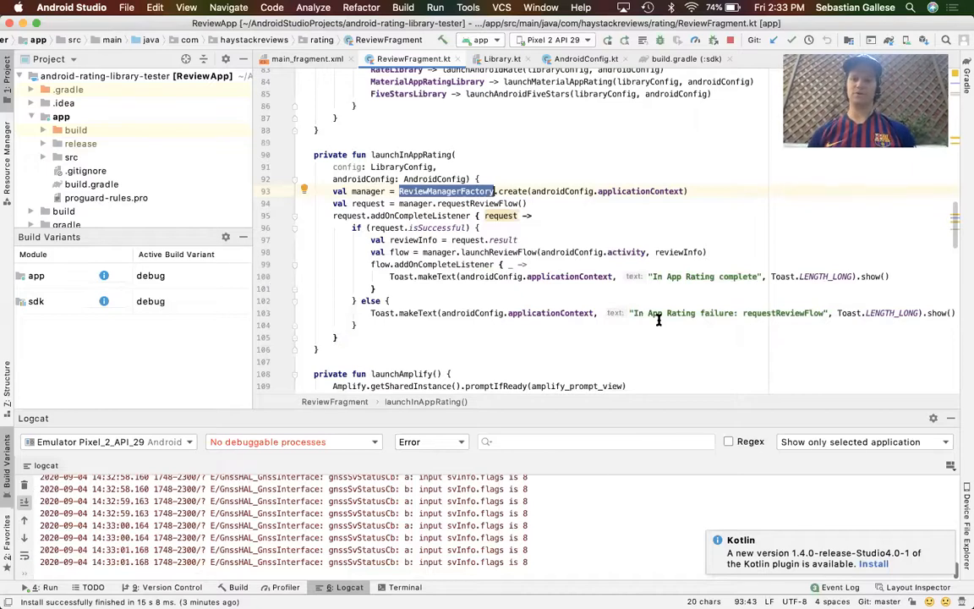
{"action": "key", "text": "cmd+tab"}
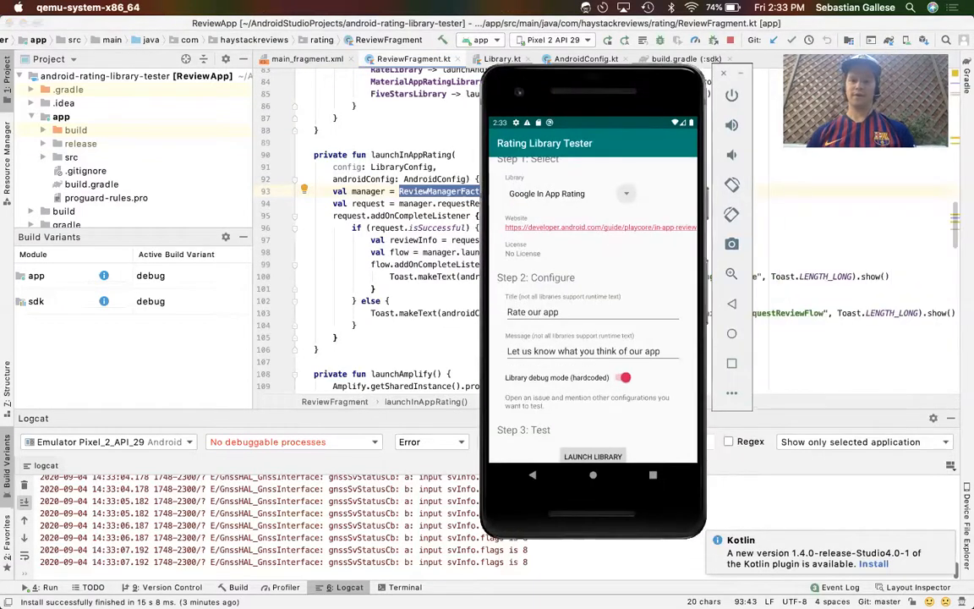
Step: Leave the Rating Library Tester emulator and return focus to the ReviewFragment editor
{"action": "left_click", "coordinate": [592, 455]}
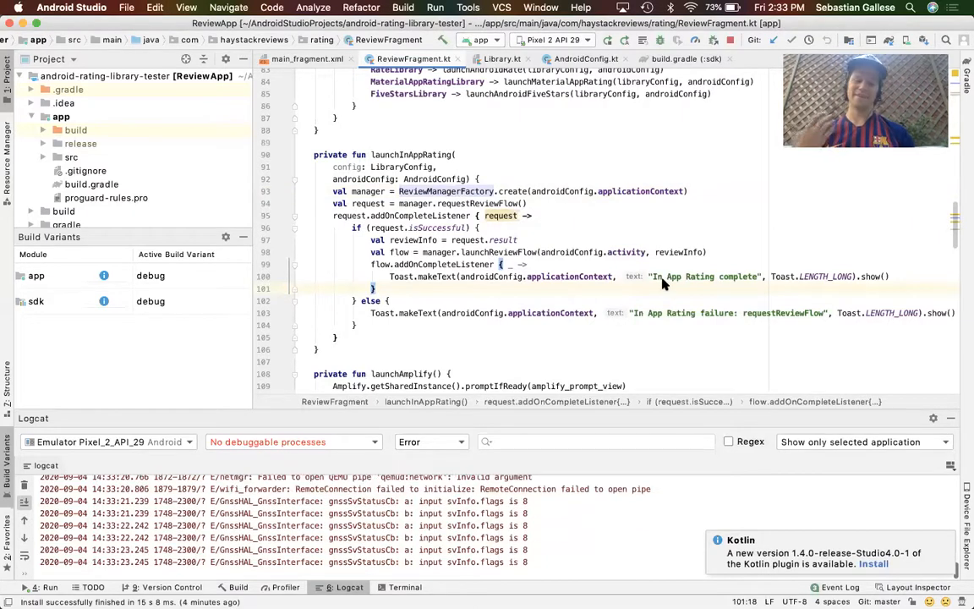
Step: Switch to Chrome and scroll the Test in-app reviews guide to the internal app sharing section
{"action": "key", "text": "cmd+tab"}
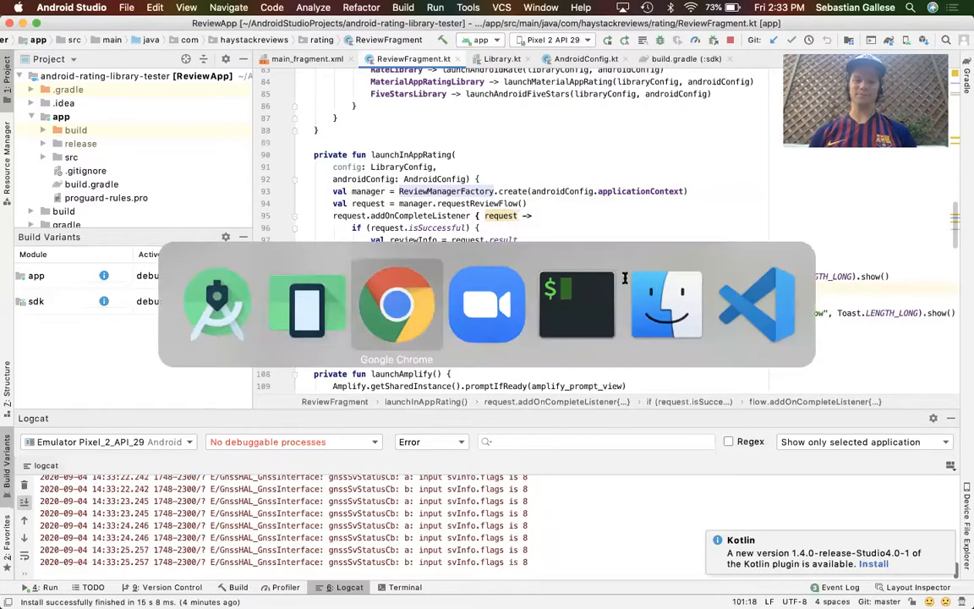
{"action": "left_click", "coordinate": [395, 305]}
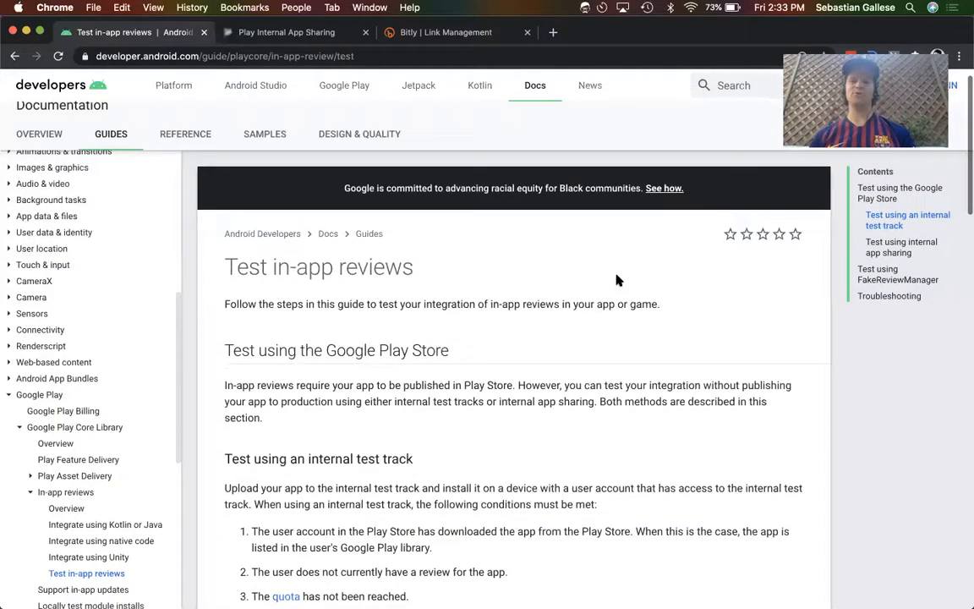
{"action": "scroll", "scroll_direction": "down", "scroll_amount": 3}
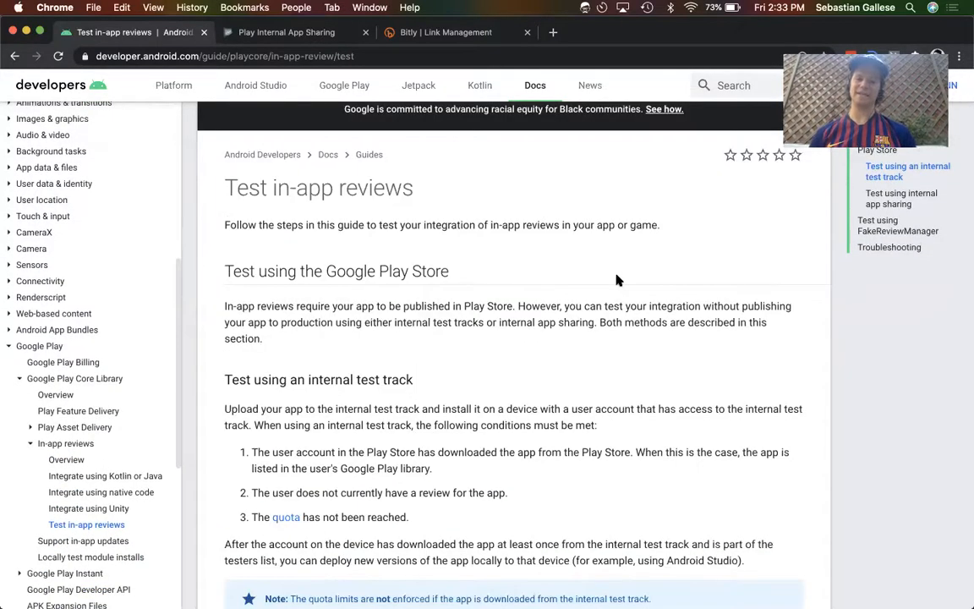
{"action": "scroll", "scroll_direction": "down", "scroll_amount": 3}
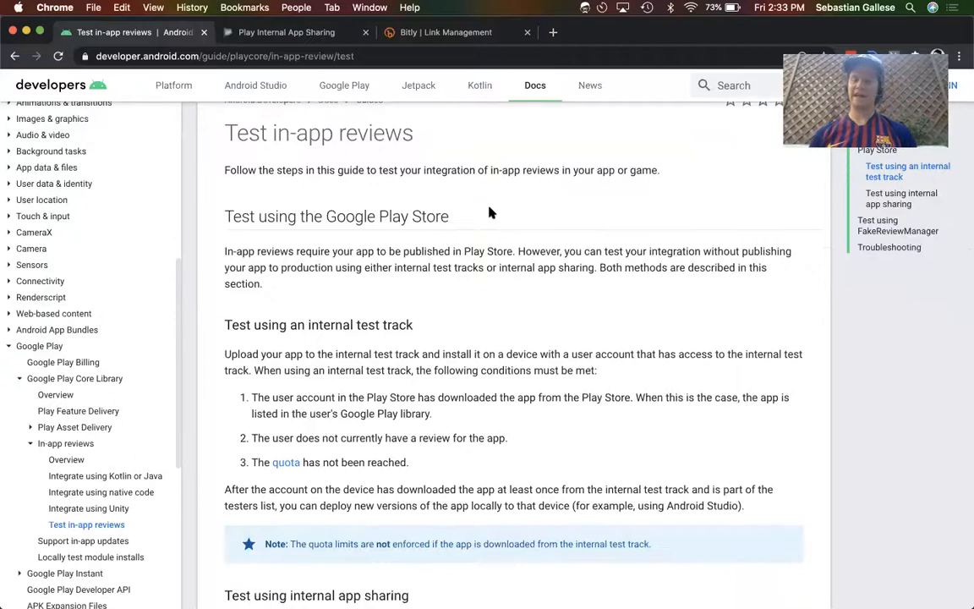
{"action": "scroll", "scroll_direction": "down", "scroll_amount": 3}
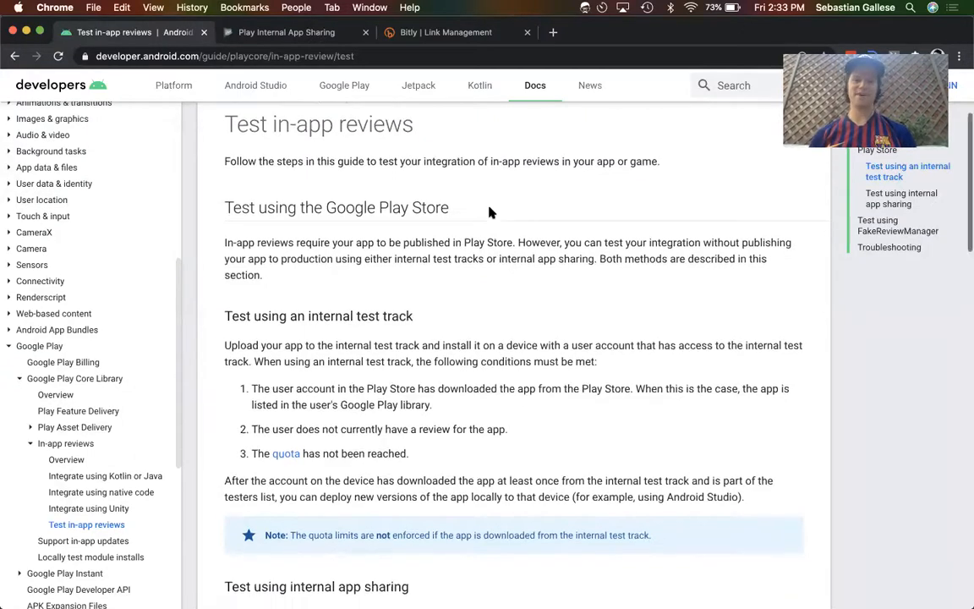
{"action": "scroll", "scroll_direction": "down", "scroll_amount": 3}
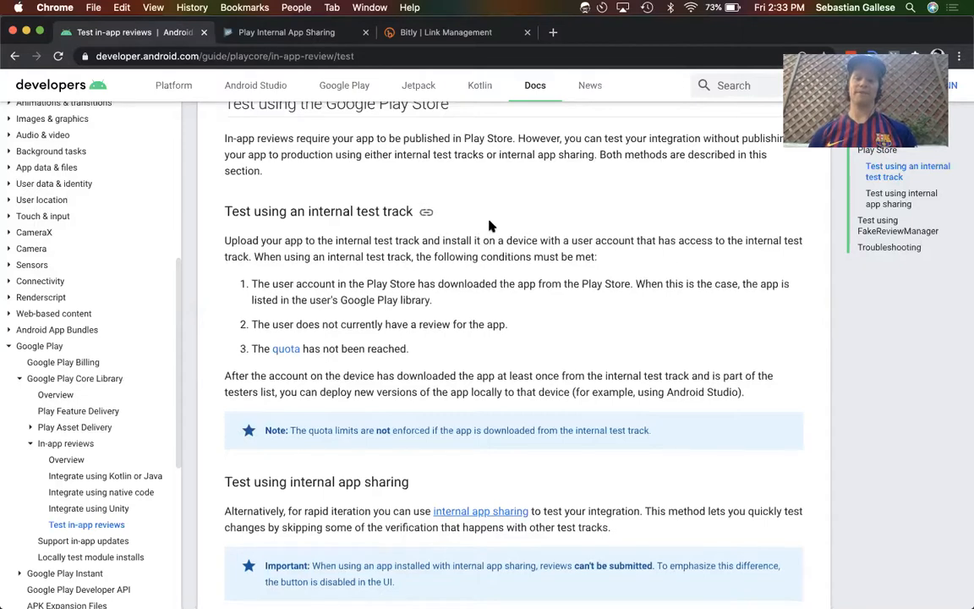
{"action": "scroll", "scroll_direction": "down", "scroll_amount": 3}
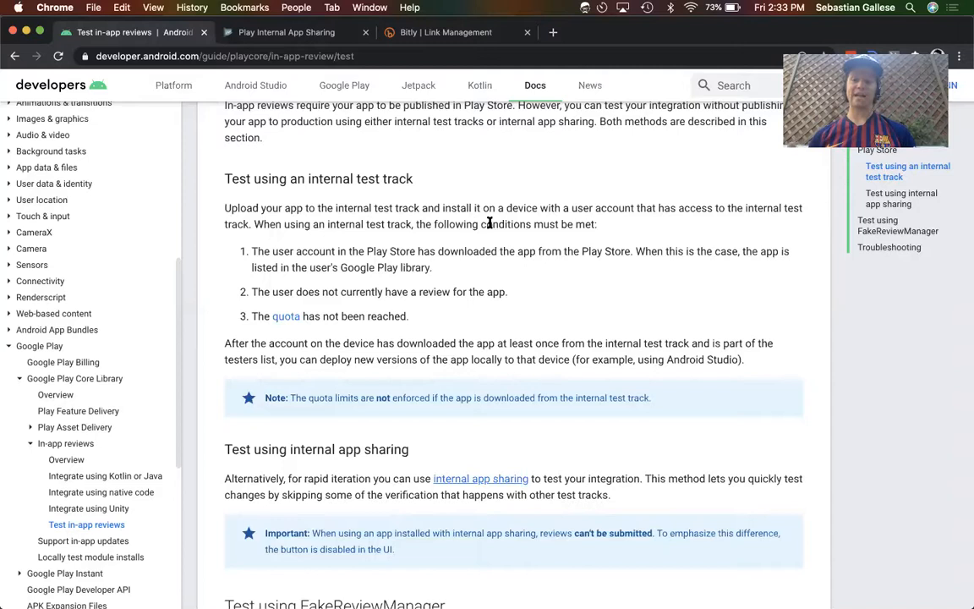
{"action": "scroll", "scroll_direction": "down", "scroll_amount": 3}
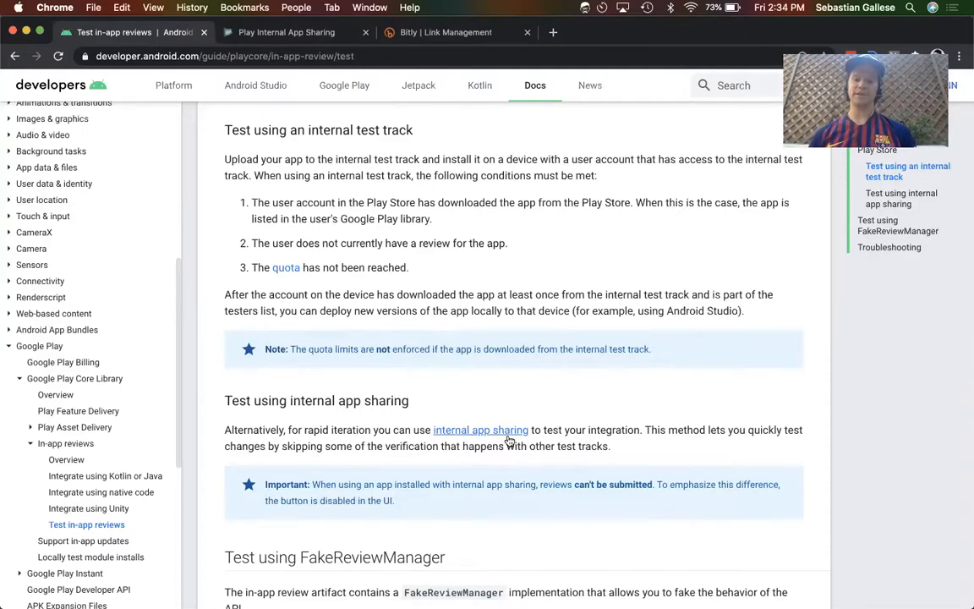
{"action": "mouse_move", "coordinate": [504, 439]}
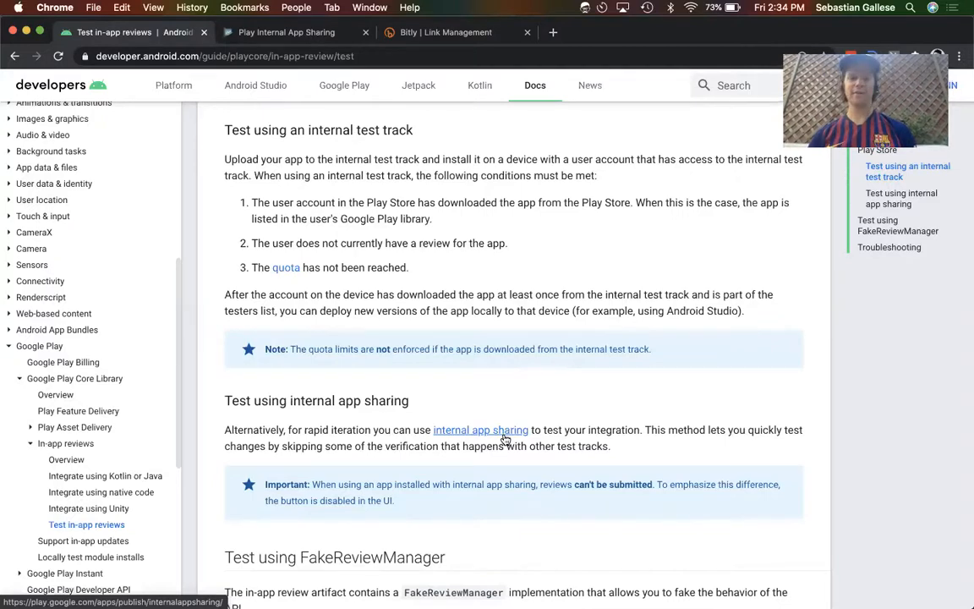
{"action": "key", "text": "cmd+tab"}
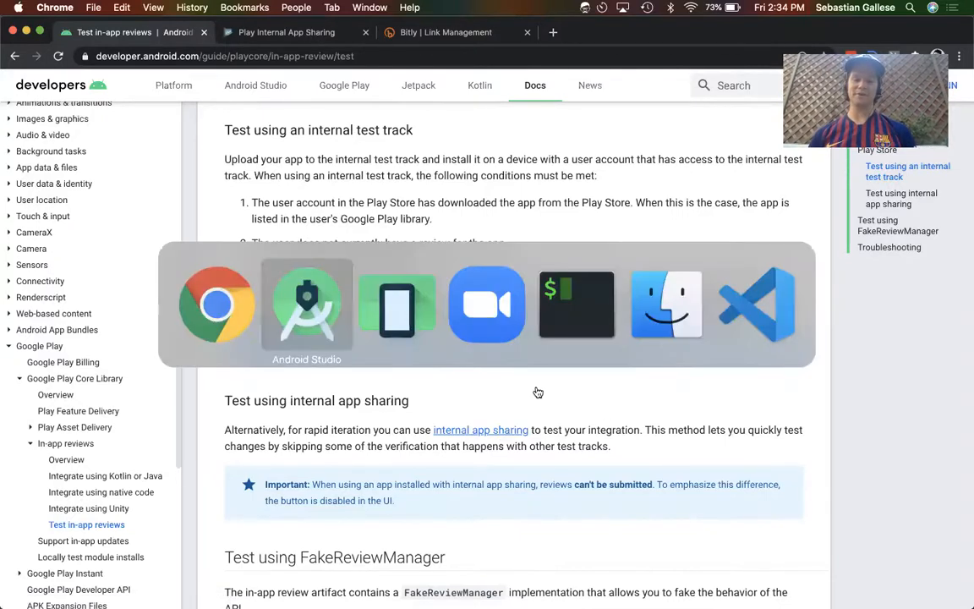
{"action": "mouse_move", "coordinate": [396, 306]}
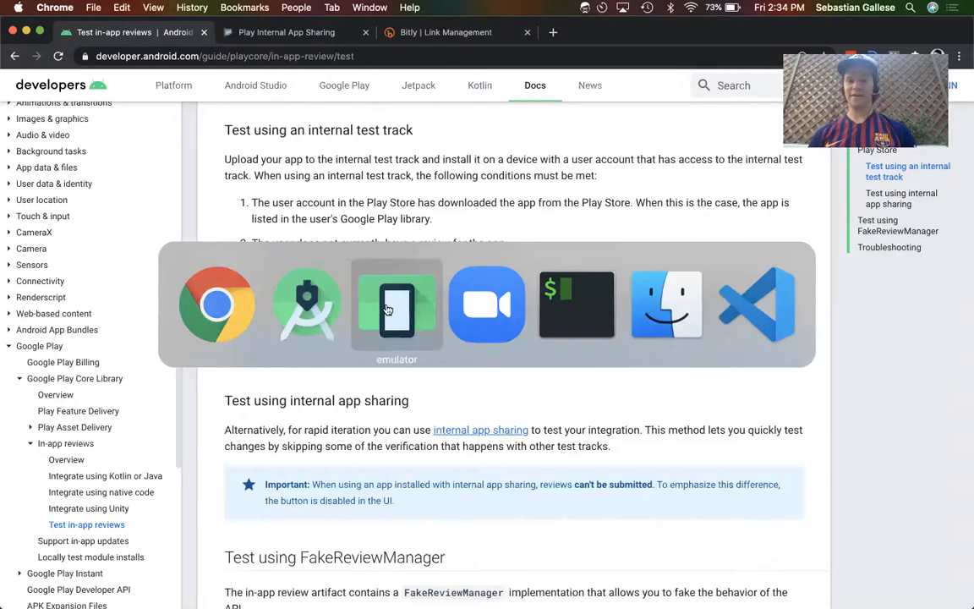
{"action": "left_click", "coordinate": [395, 305]}
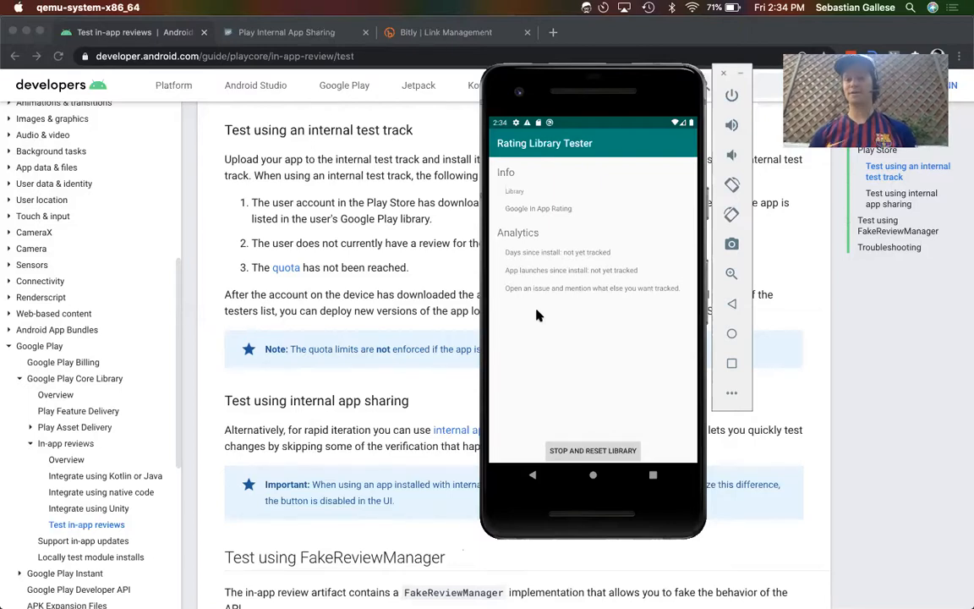
{"action": "mouse_move", "coordinate": [572, 336]}
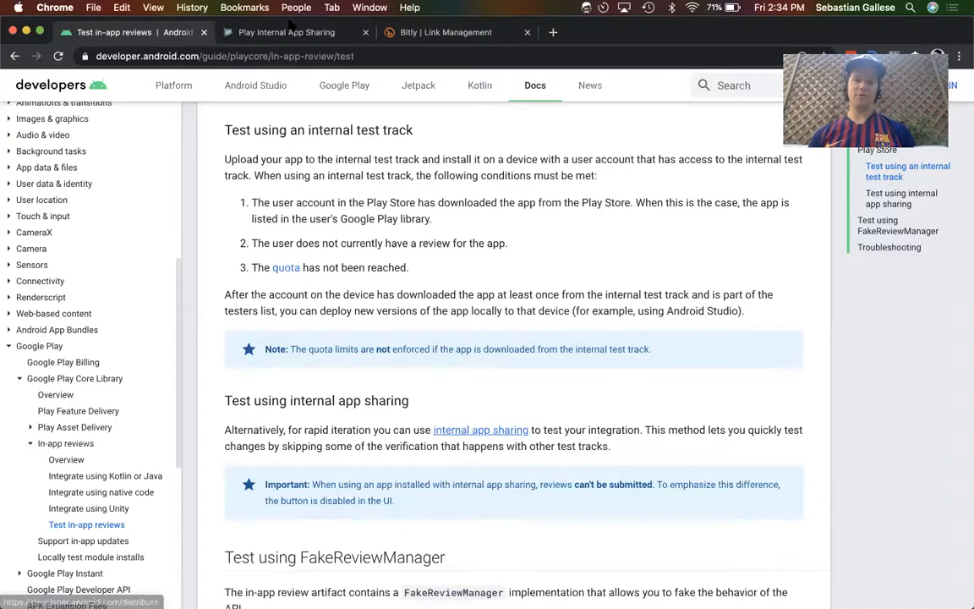
Step: Return to Android Studio and bring up the Build menu for generating a signed bundle/APK
{"action": "left_click", "coordinate": [284, 32]}
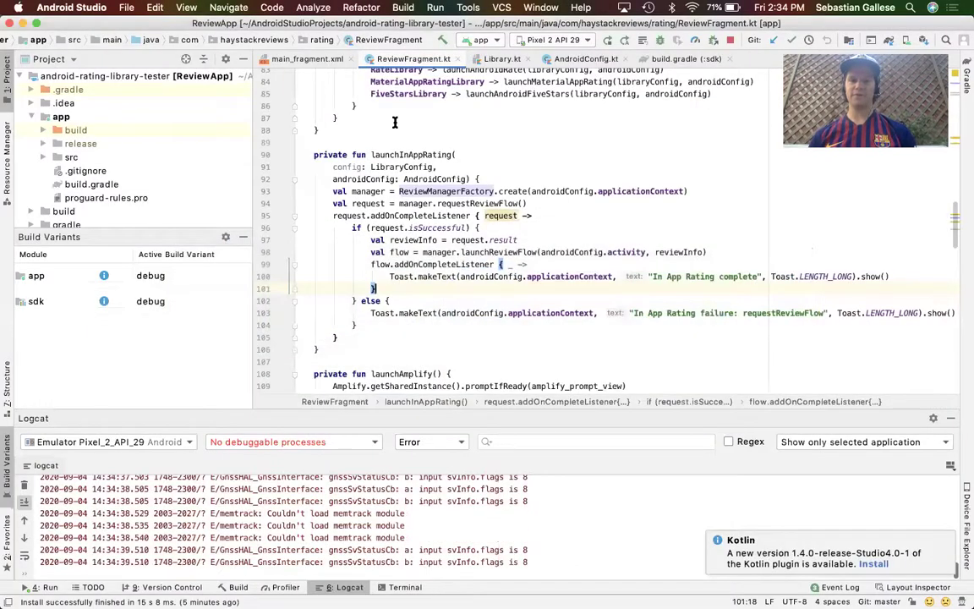
{"action": "left_click", "coordinate": [401, 7]}
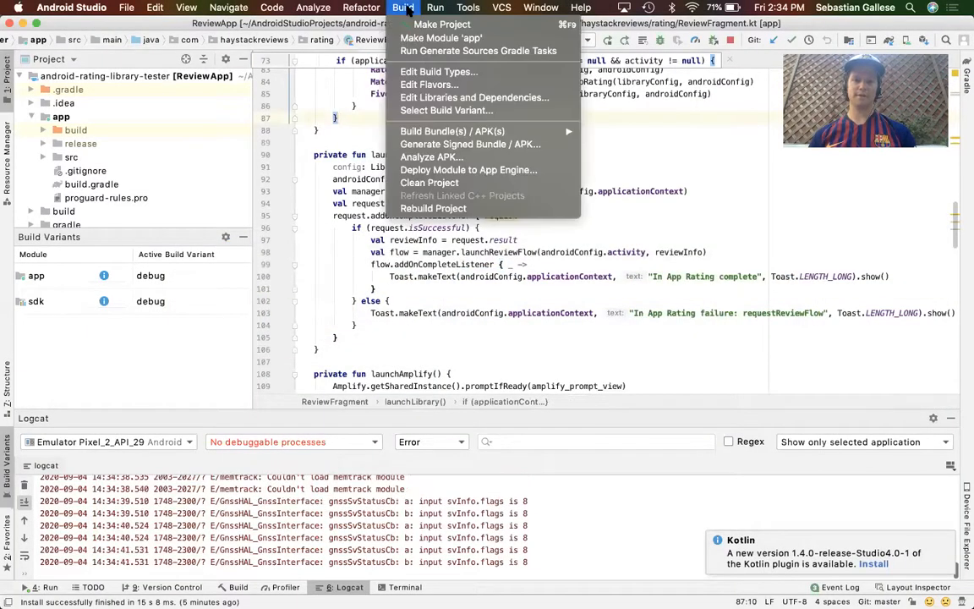
{"action": "mouse_move", "coordinate": [477, 132]}
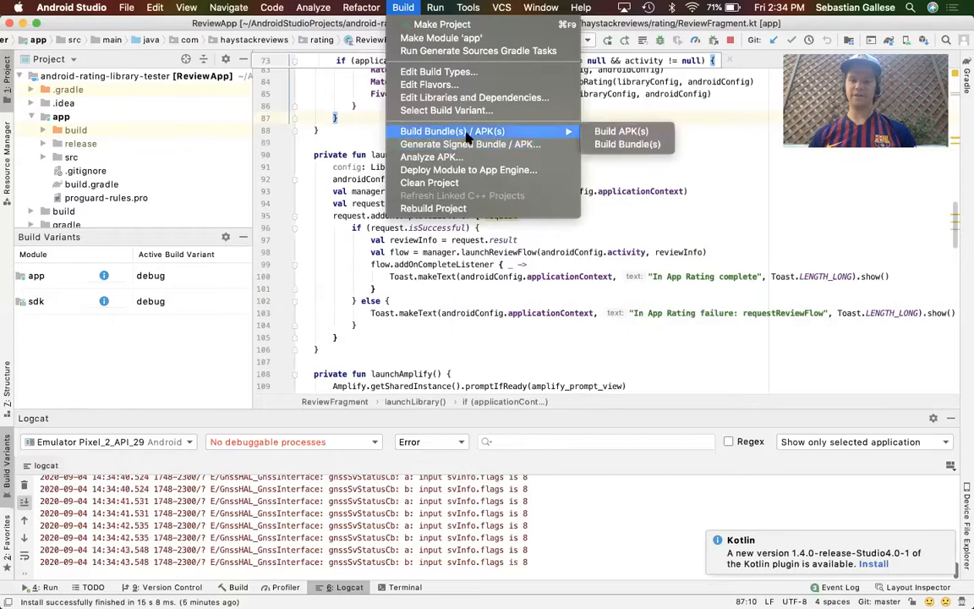
{"action": "mouse_move", "coordinate": [470, 143]}
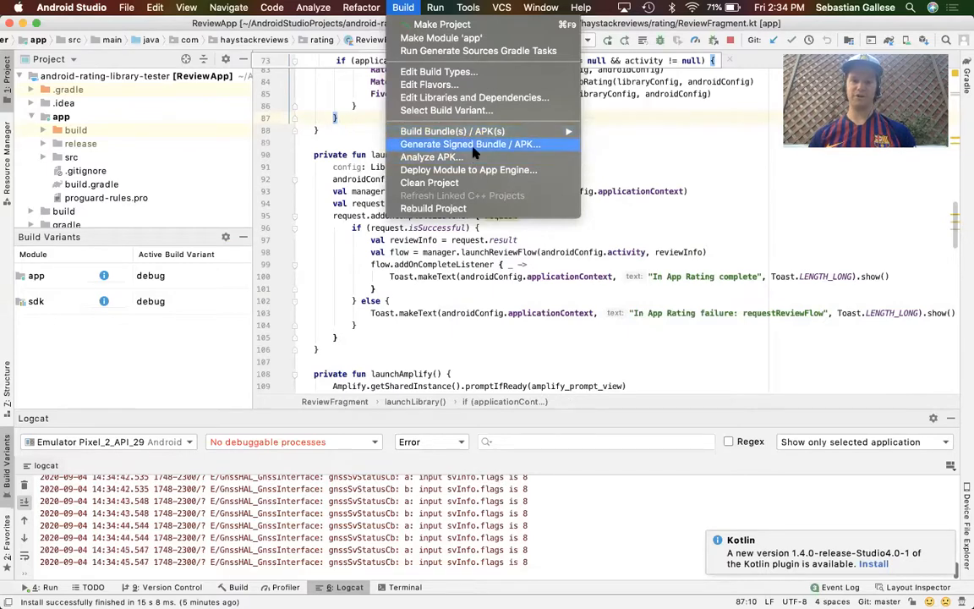
{"action": "mouse_move", "coordinate": [558, 279]}
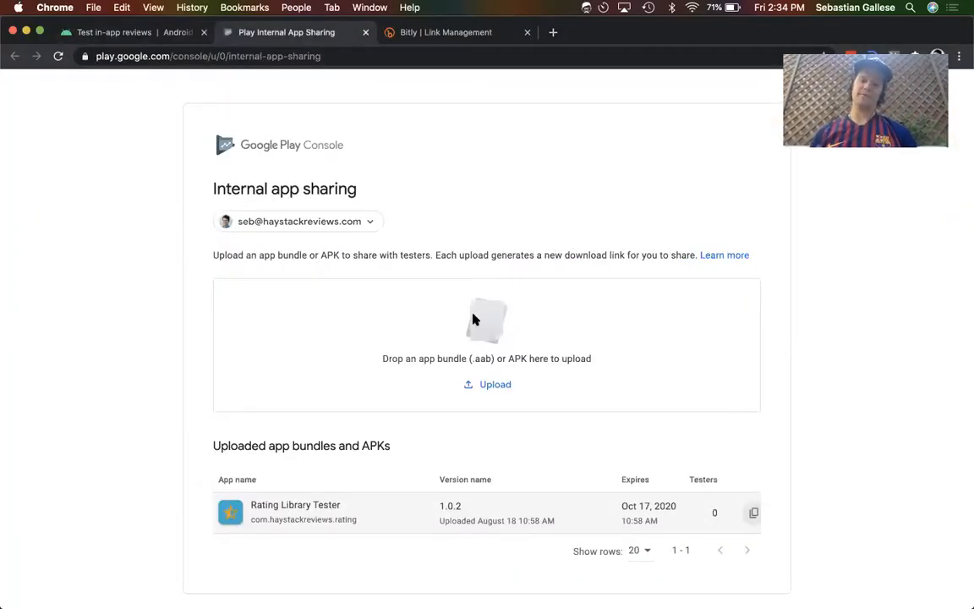
{"action": "mouse_move", "coordinate": [520, 507]}
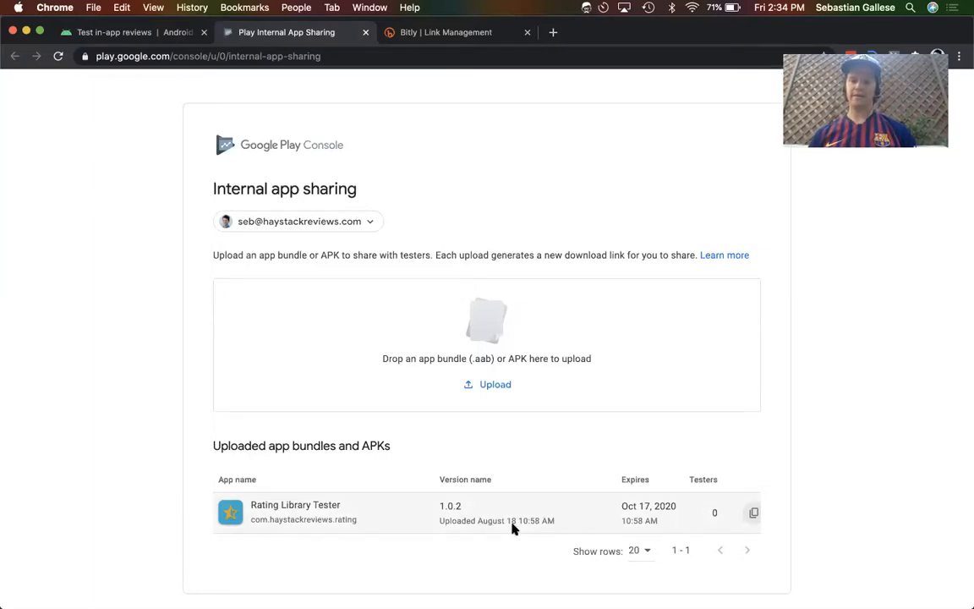
{"action": "mouse_move", "coordinate": [501, 111]}
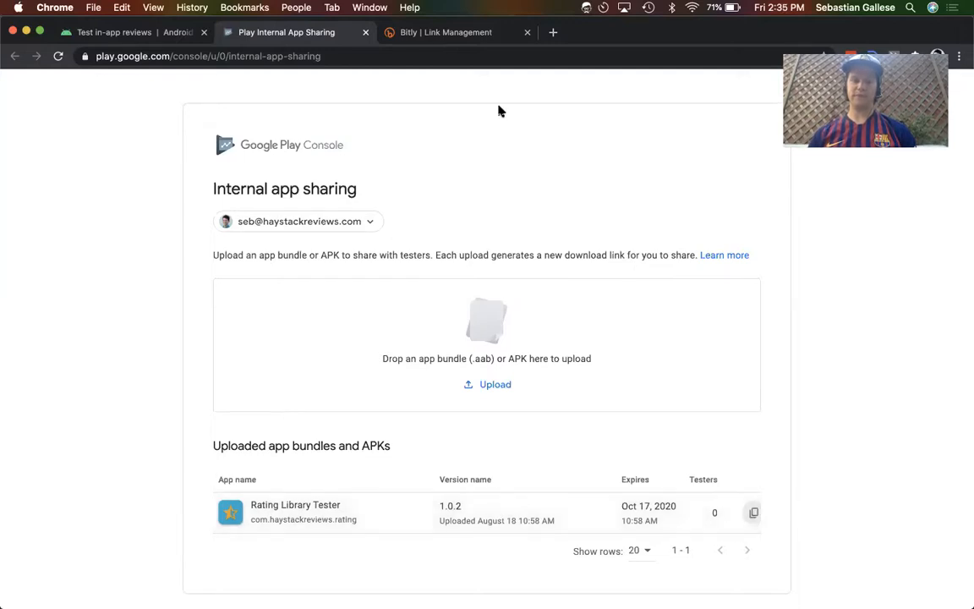
Step: Enter the play.google.com/apps/test link for the Rating Library Tester 1.0.2 build in the address bar
{"action": "left_click", "coordinate": [206, 57]}
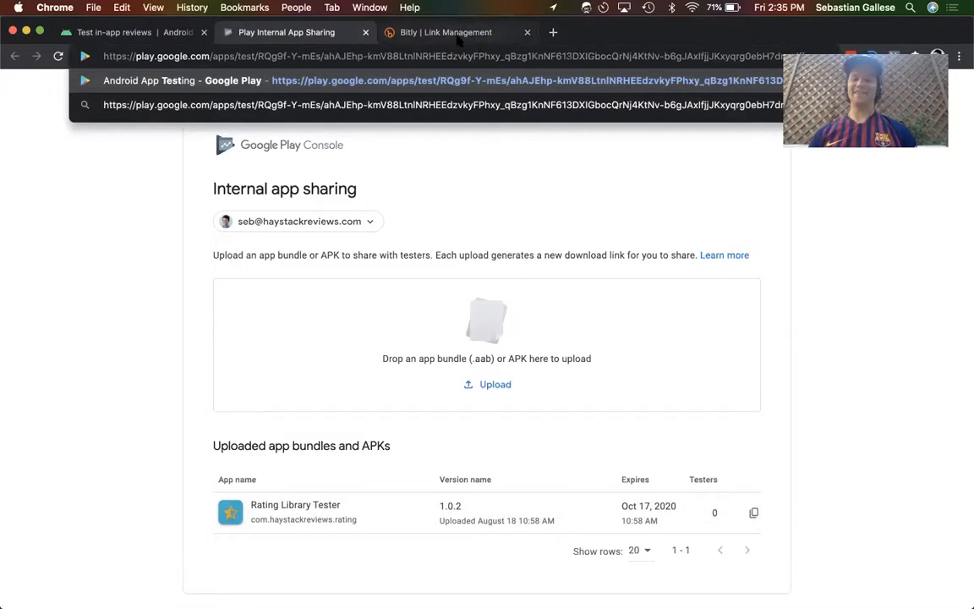
{"action": "mouse_move", "coordinate": [622, 504]}
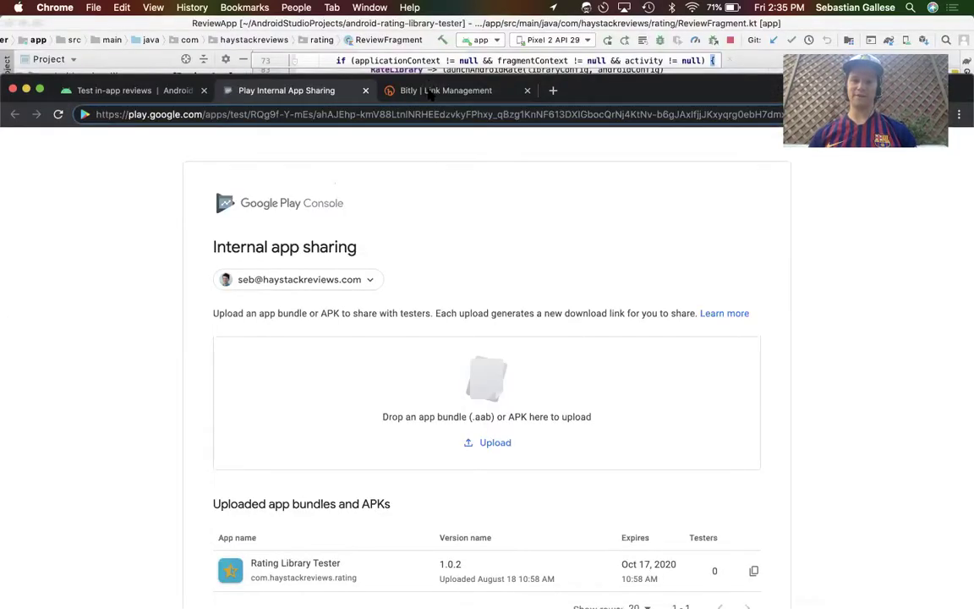
{"action": "left_click", "coordinate": [442, 91]}
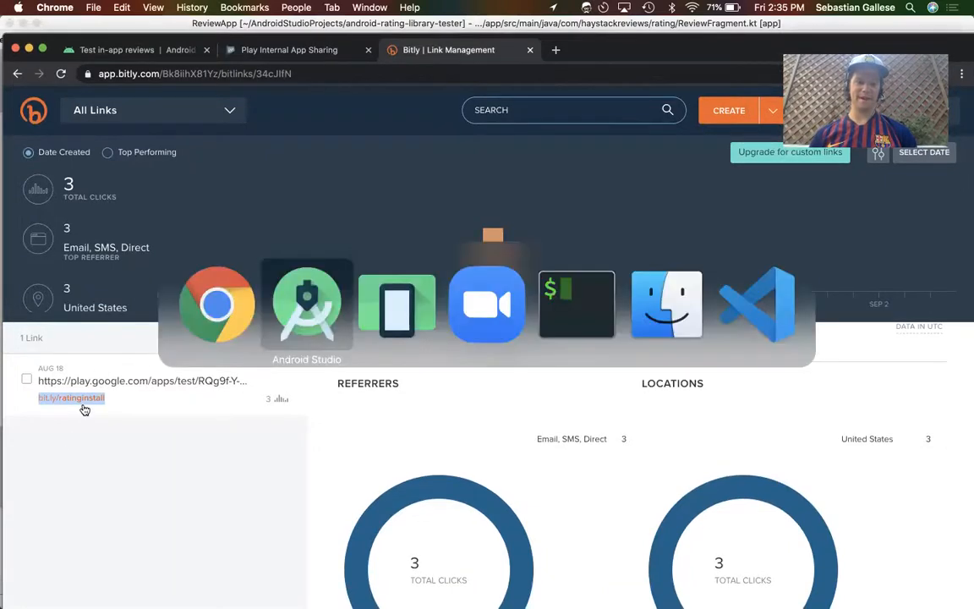
Step: Uninstall the existing Rating Library Tester app on the emulator and confirm with OK
{"action": "left_click", "coordinate": [308, 305]}
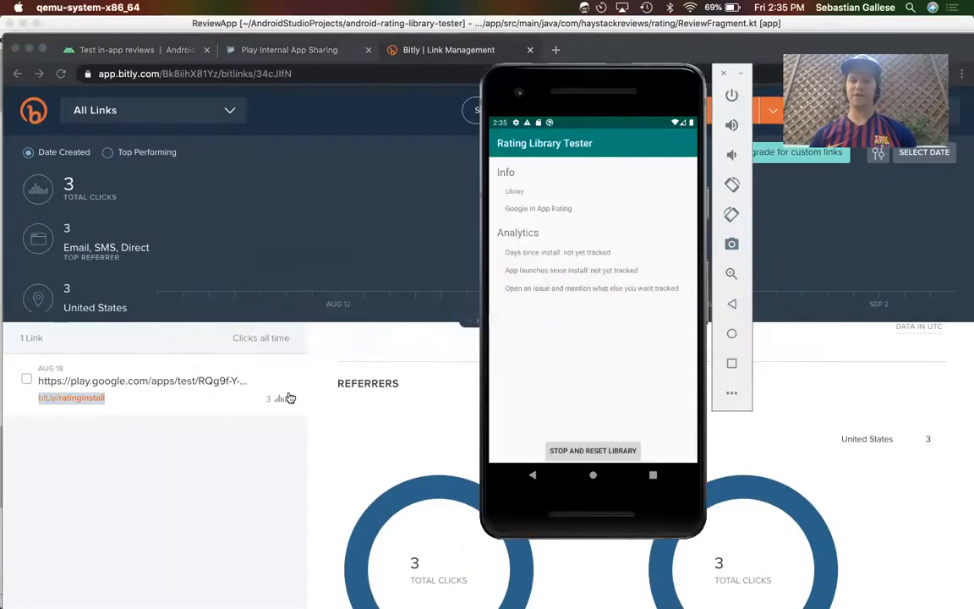
{"action": "left_click", "coordinate": [591, 473]}
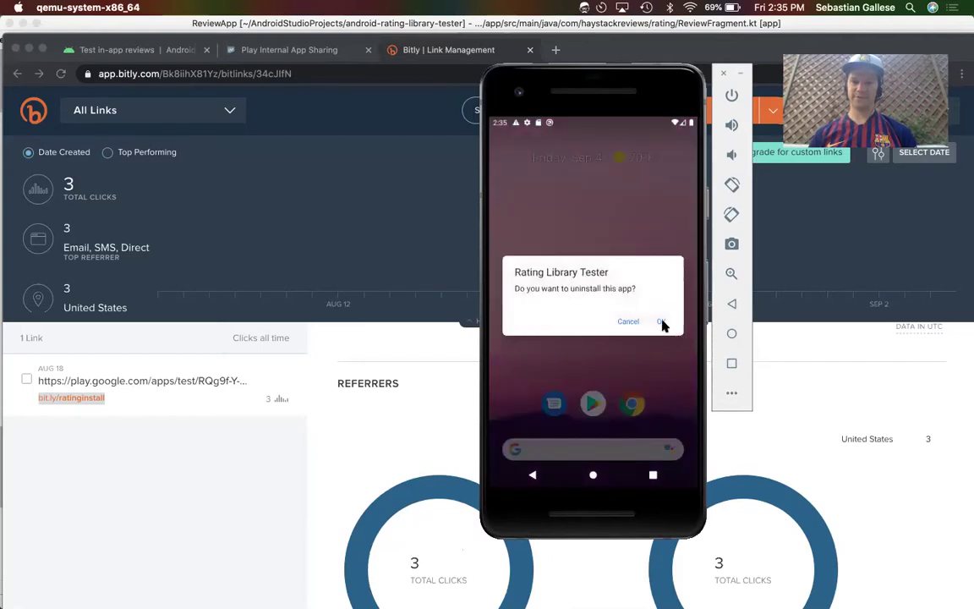
{"action": "left_click", "coordinate": [663, 321]}
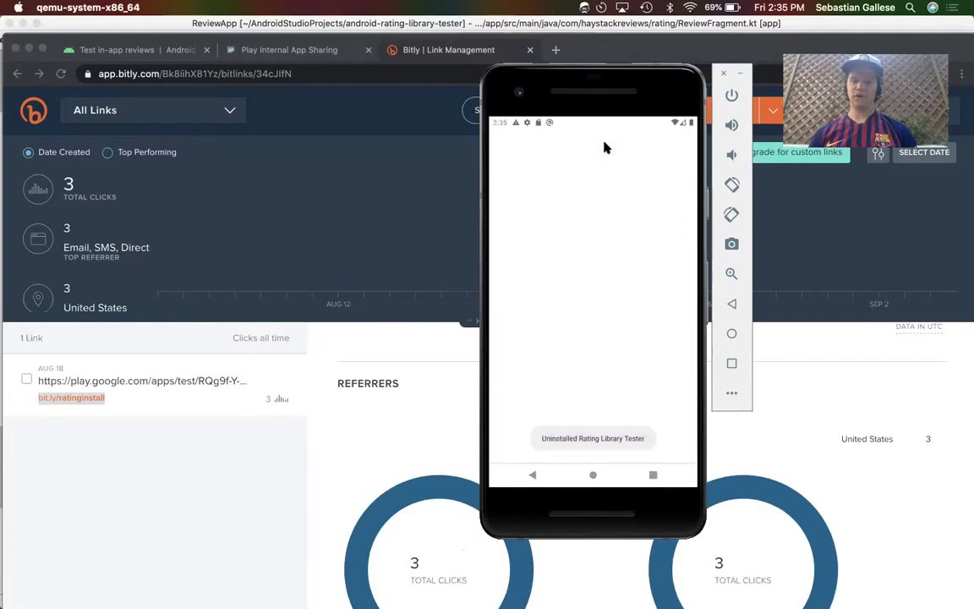
Step: Load the bit.ly test link in the phone's Chrome and continue through the Verify it's you prompts
{"action": "left_click", "coordinate": [592, 142]}
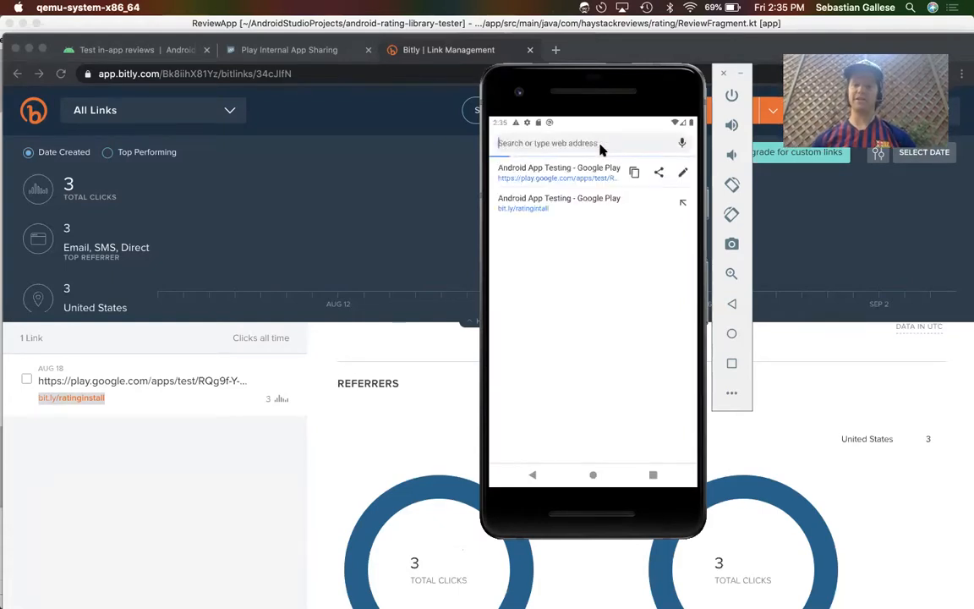
{"action": "left_click", "coordinate": [592, 142]}
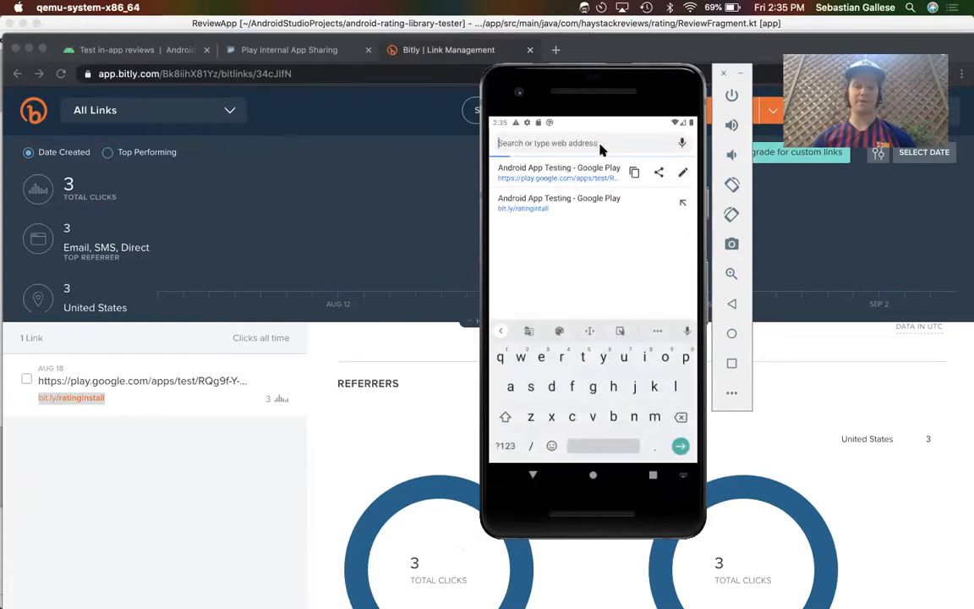
{"action": "type", "text": "bit"}
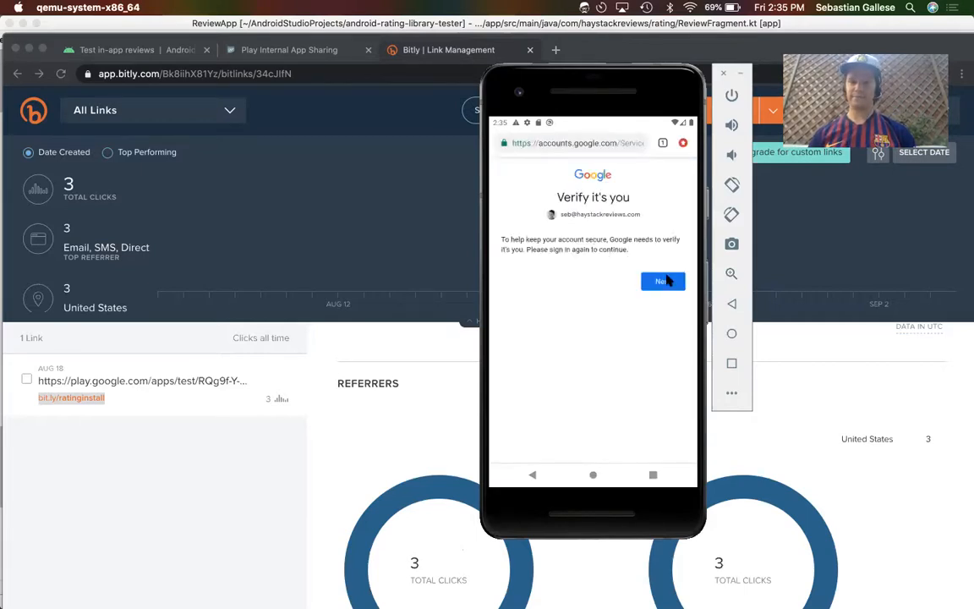
{"action": "left_click", "coordinate": [661, 280]}
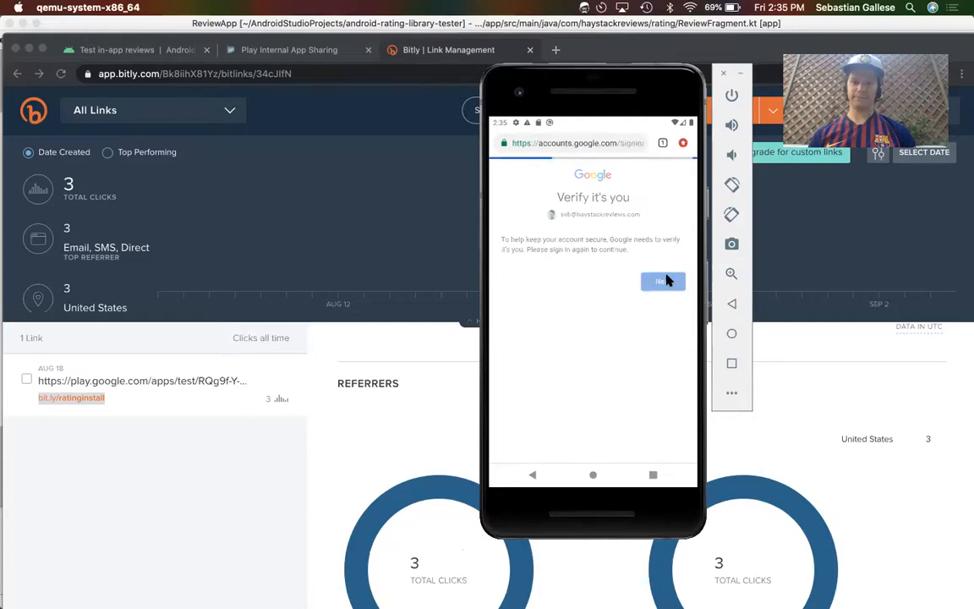
{"action": "left_click", "coordinate": [663, 280]}
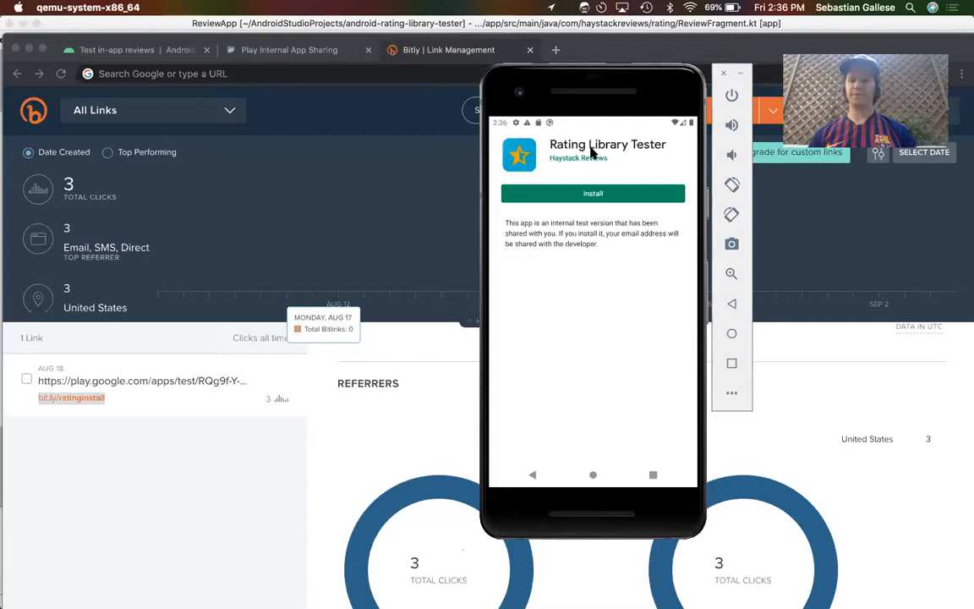
{"action": "mouse_move", "coordinate": [551, 145]}
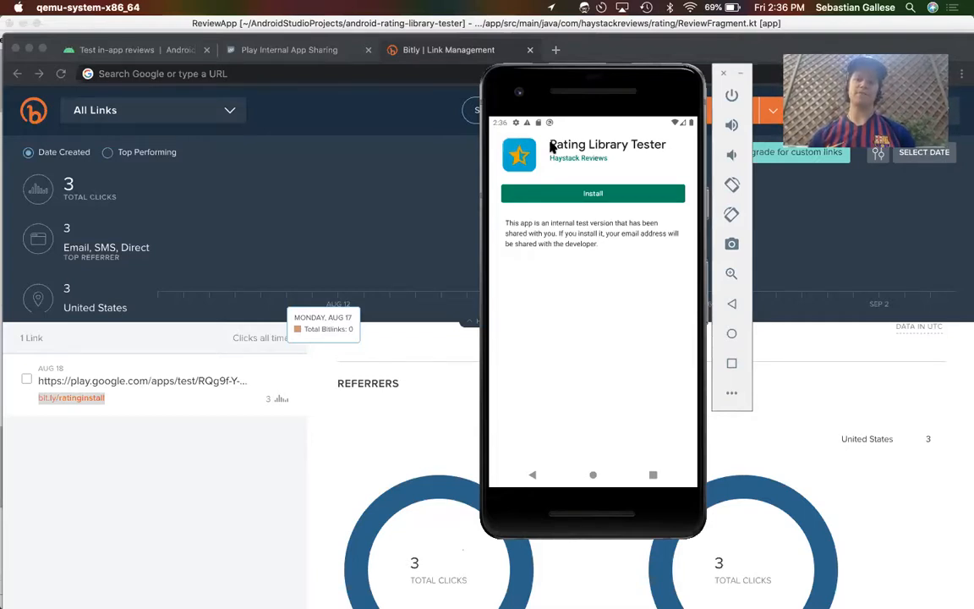
{"action": "mouse_move", "coordinate": [568, 182]}
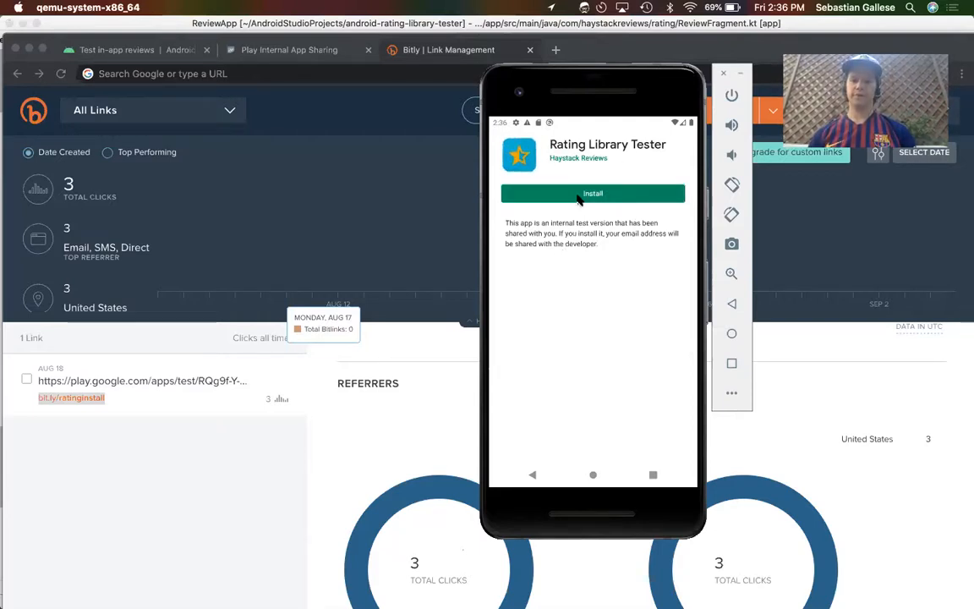
Step: Install Rating Library Tester from the Play Store internal test page and launch it
{"action": "left_click", "coordinate": [592, 193]}
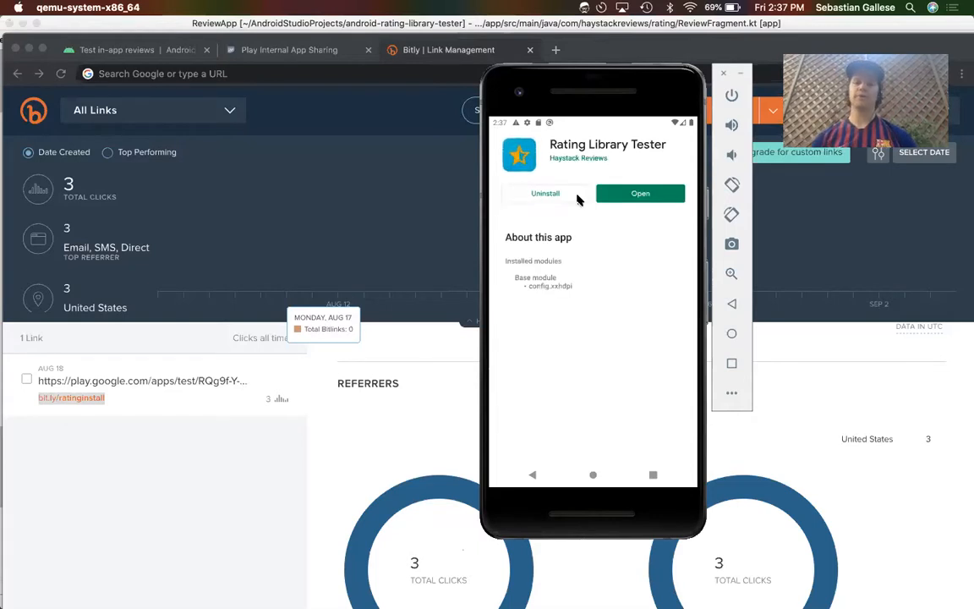
{"action": "mouse_move", "coordinate": [615, 185]}
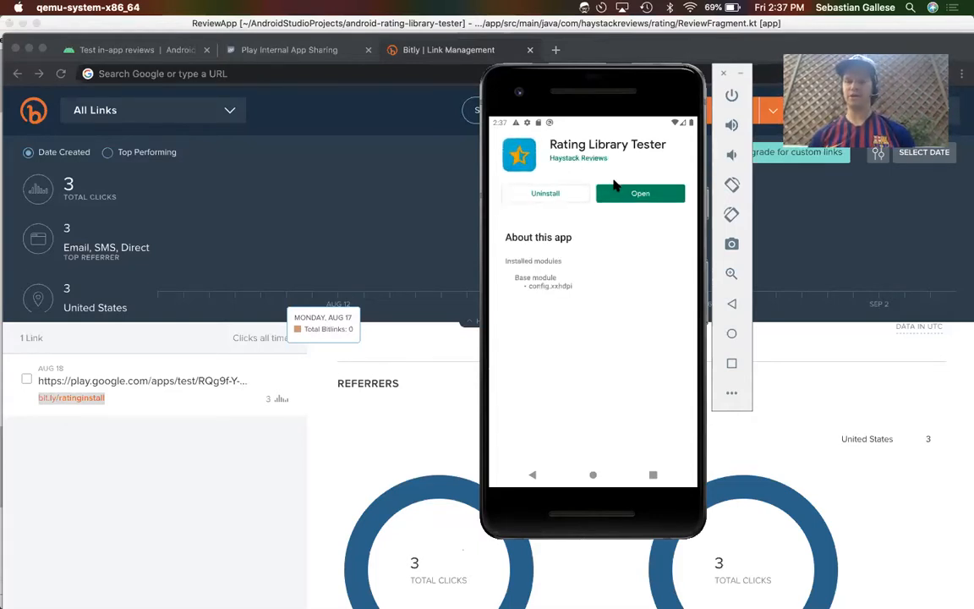
{"action": "left_click", "coordinate": [639, 193]}
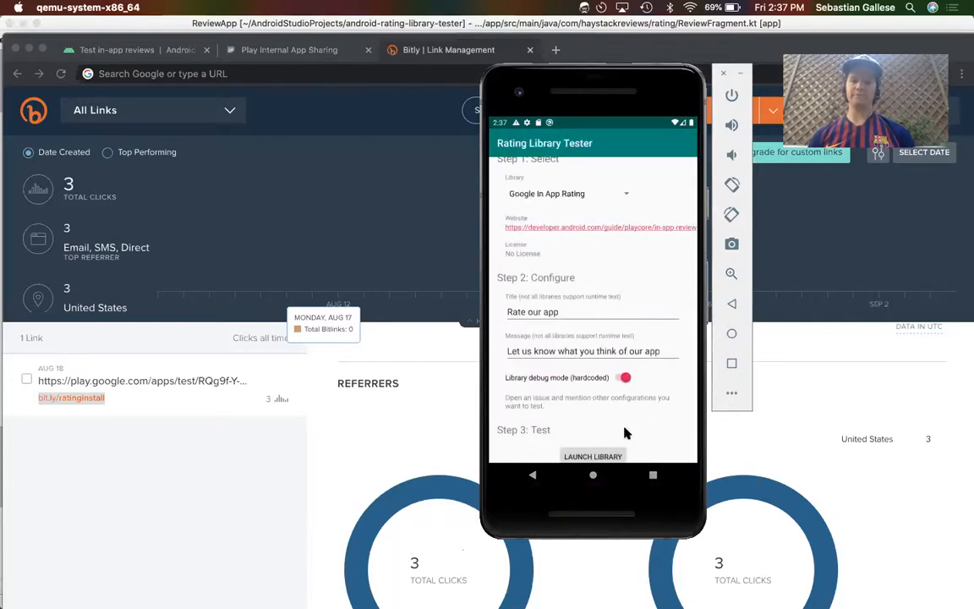
Step: Launch the in-app review card from the tester and rate it two stars with 'This is great!'
{"action": "left_click", "coordinate": [592, 455]}
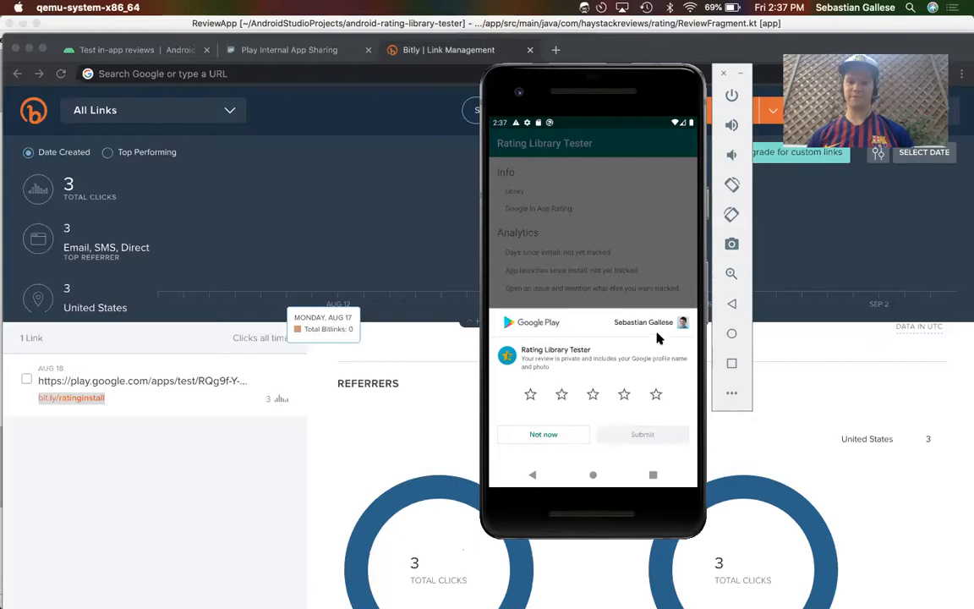
{"action": "mouse_move", "coordinate": [673, 346]}
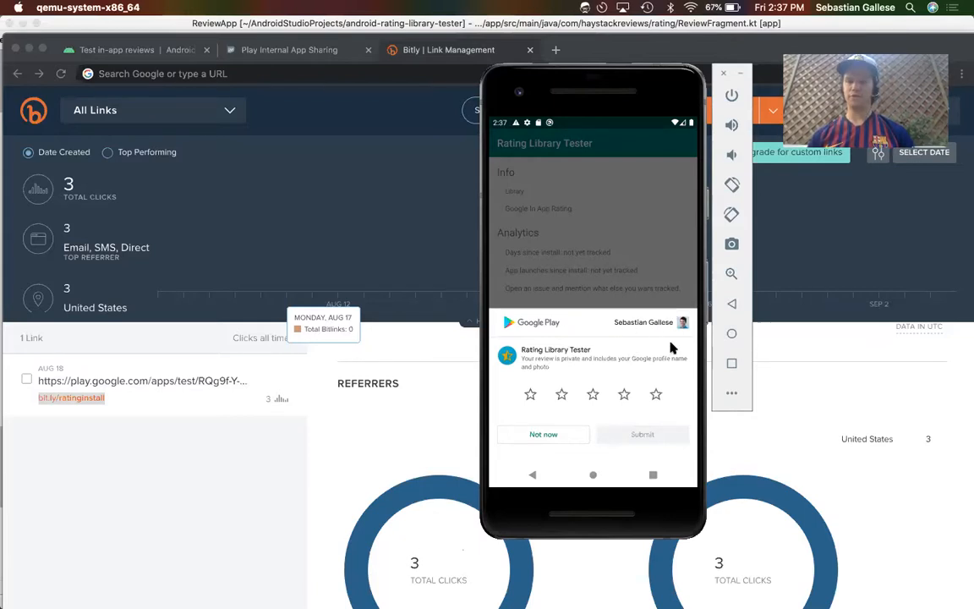
{"action": "left_click", "coordinate": [592, 383]}
{"action": "type", "text": "This is great!"}
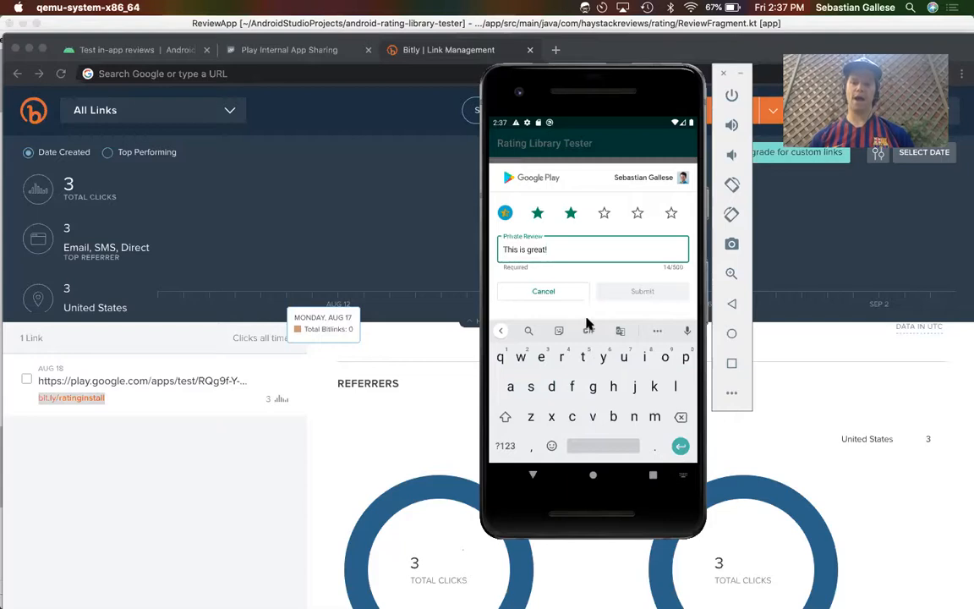
{"action": "mouse_move", "coordinate": [629, 263]}
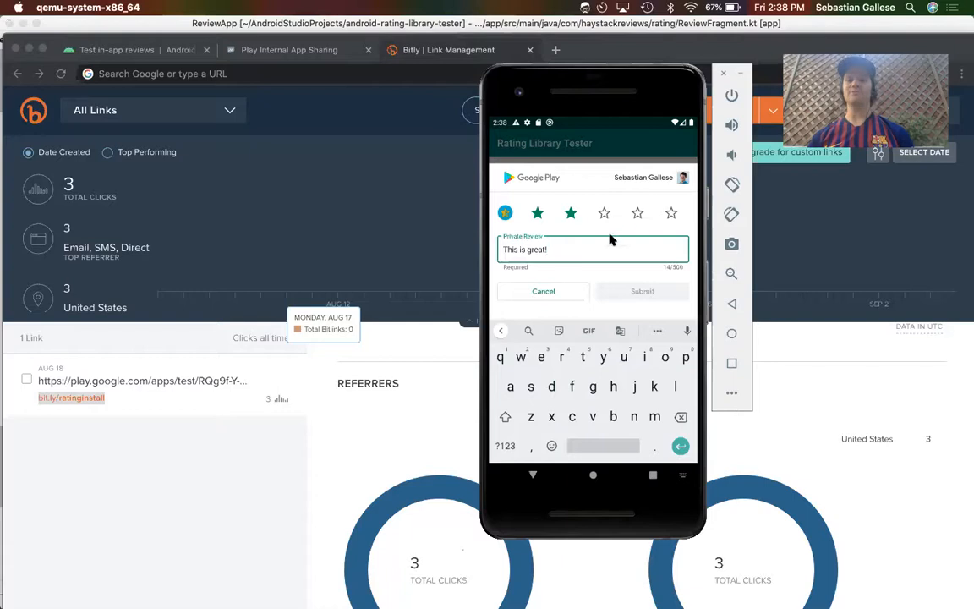
{"action": "mouse_move", "coordinate": [459, 210]}
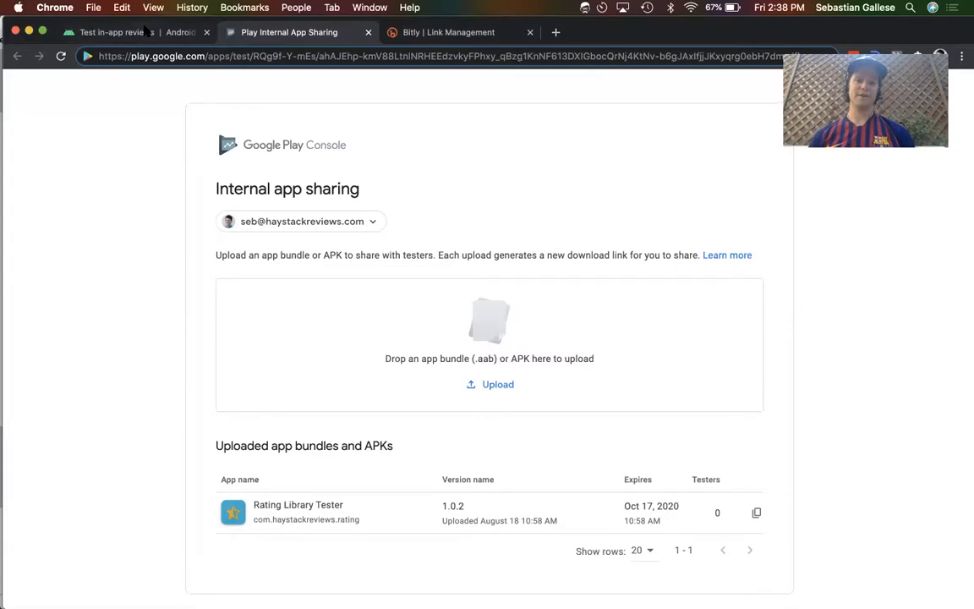
Step: Return to the Test in-app reviews guide and scroll to the FakeReviewManager Kotlin example
{"action": "left_click", "coordinate": [132, 33]}
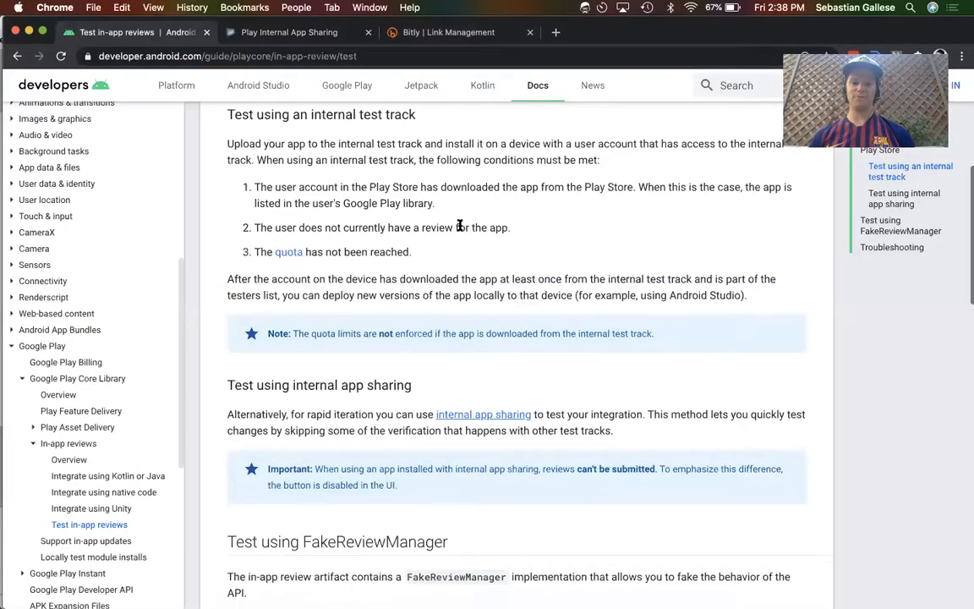
{"action": "scroll", "scroll_direction": "down", "scroll_amount": 3}
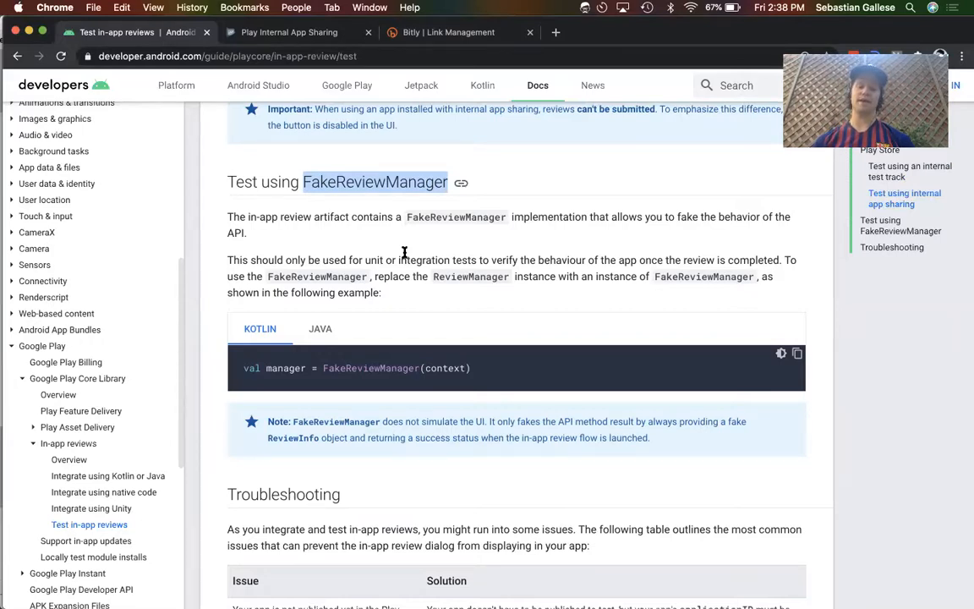
{"action": "scroll", "scroll_direction": "down", "scroll_amount": 3}
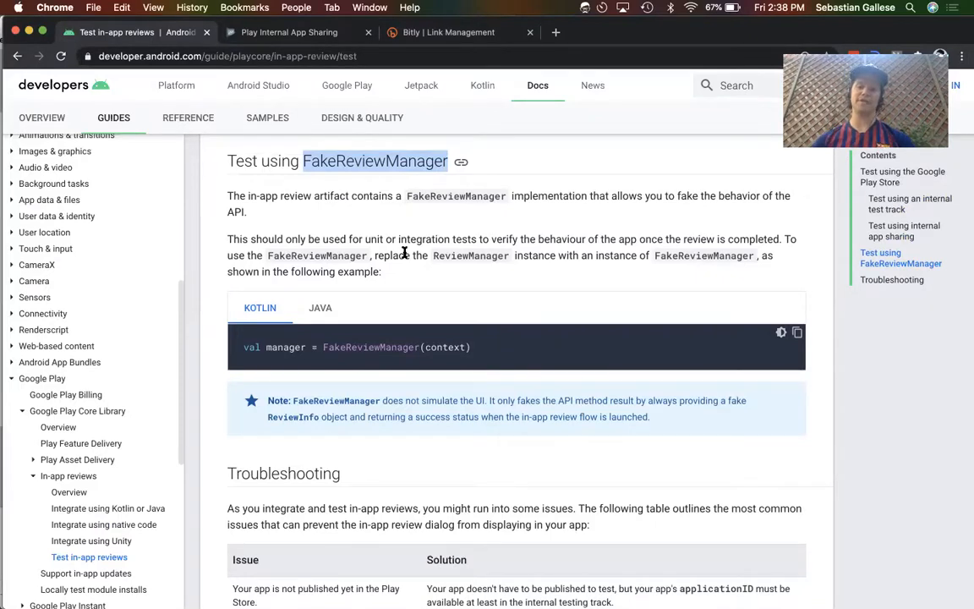
{"action": "mouse_move", "coordinate": [466, 304]}
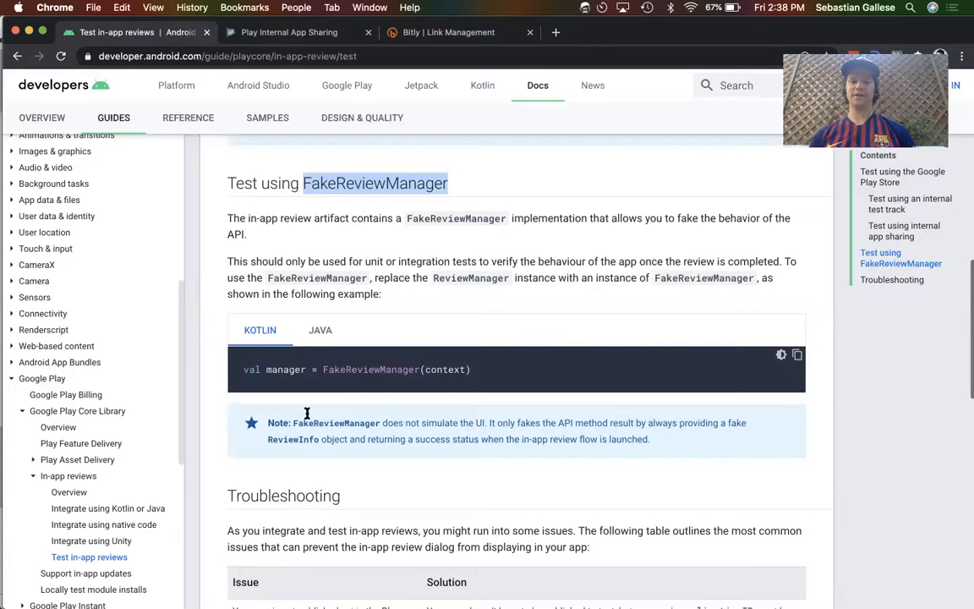
{"action": "mouse_move", "coordinate": [308, 416]}
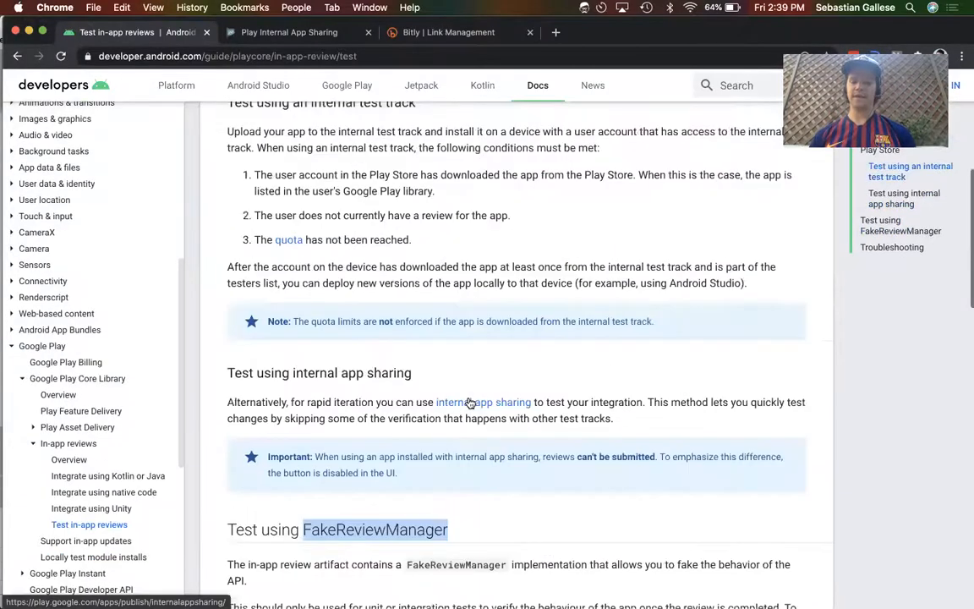
Step: Scroll the Test in-app reviews guide down to its Troubleshooting table of review-dialog failures
{"action": "scroll", "scroll_direction": "down", "scroll_amount": 3}
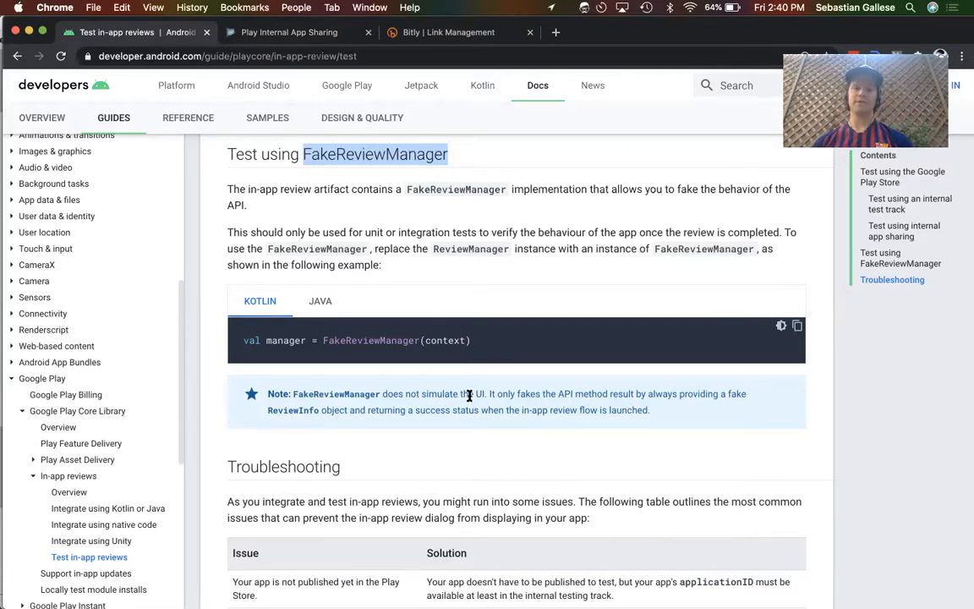
{"action": "mouse_move", "coordinate": [494, 350]}
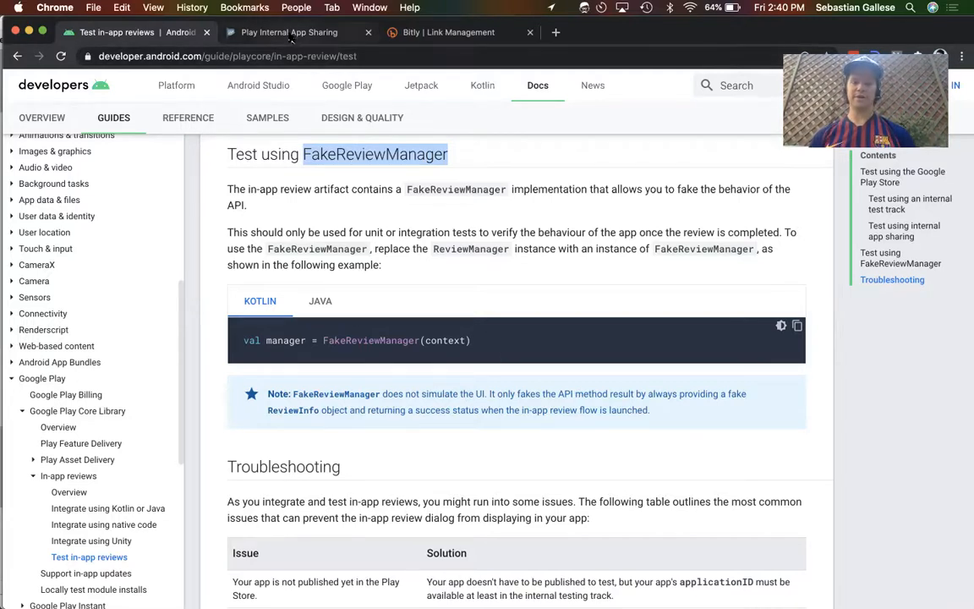
{"action": "mouse_move", "coordinate": [291, 32]}
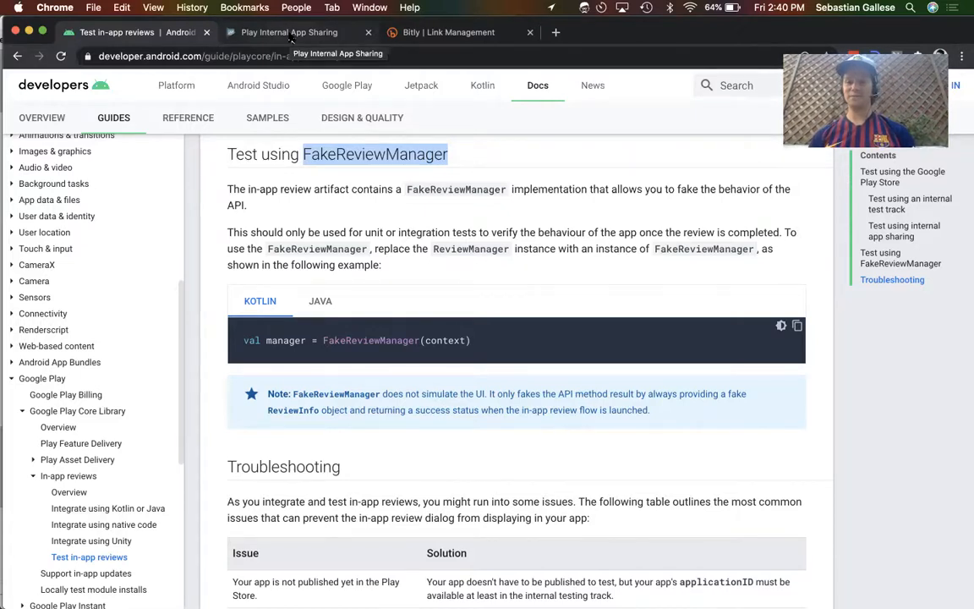
{"action": "scroll", "scroll_direction": "down", "scroll_amount": 3}
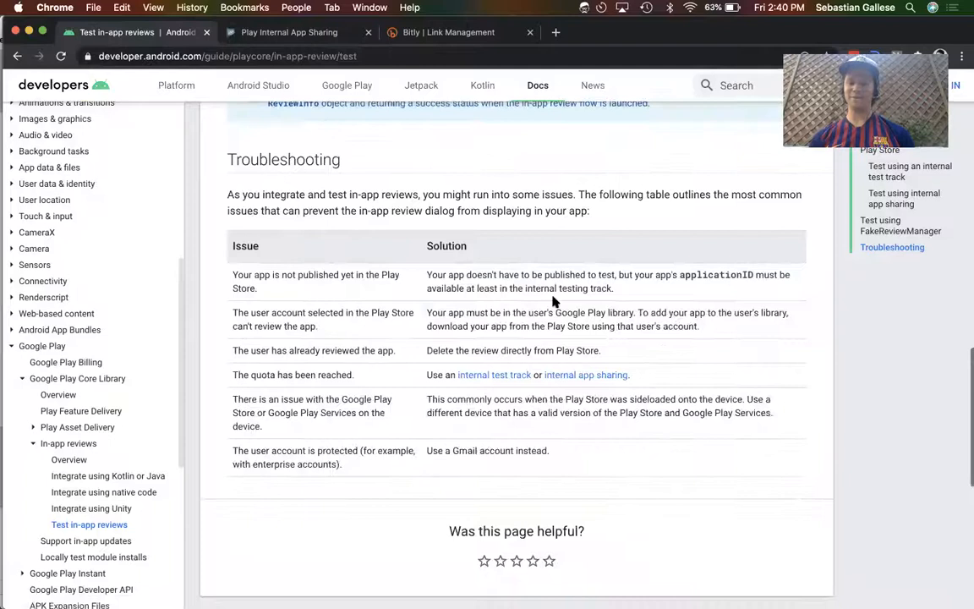
{"action": "mouse_move", "coordinate": [547, 367]}
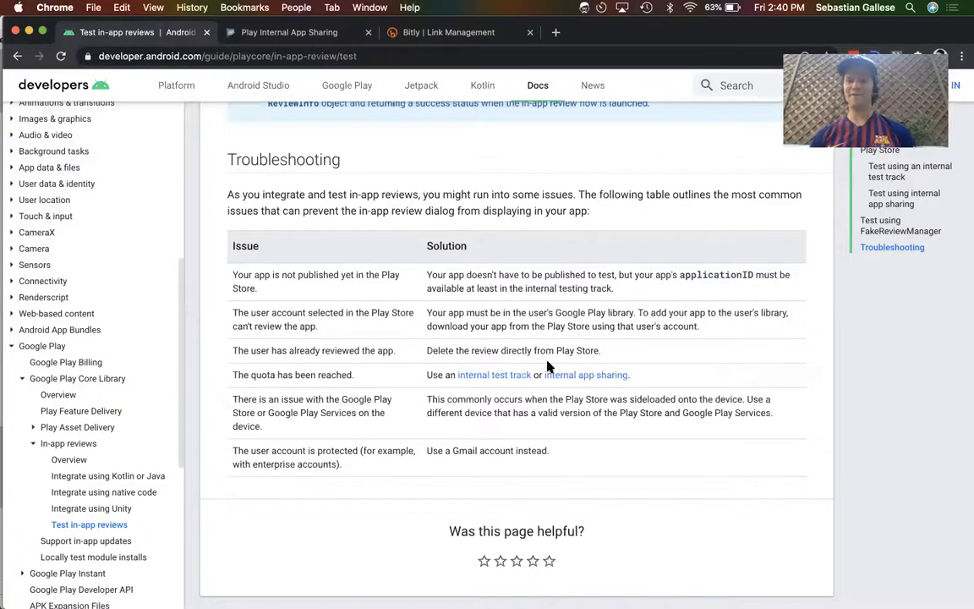